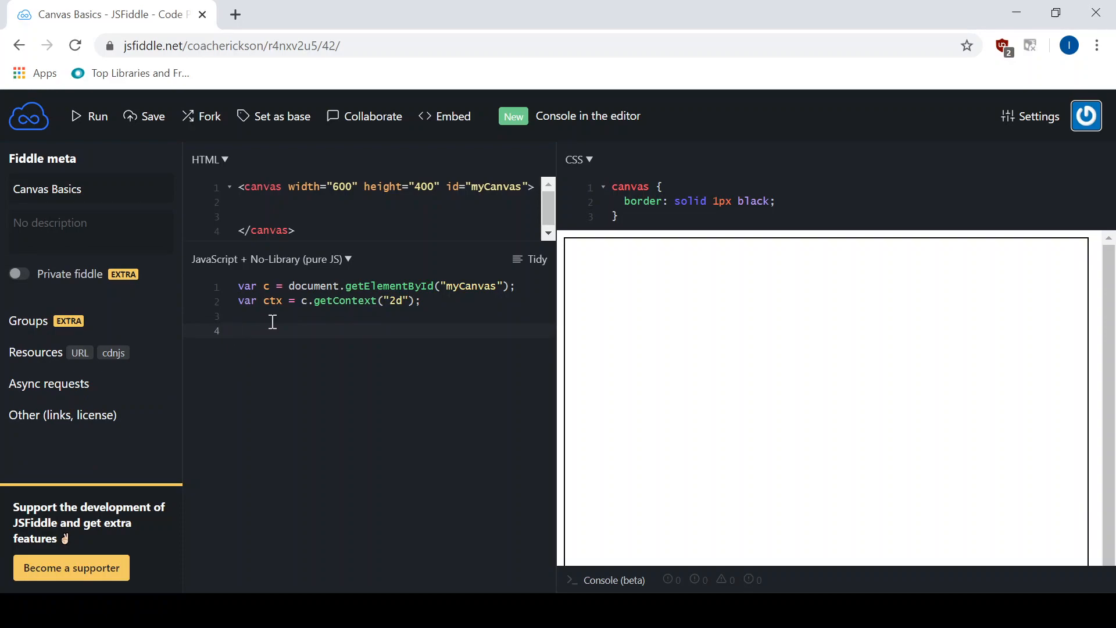
# Write ctx.fillText("This is text", 0, 0); on line 4 of the JavaScript panel
pyautogui.write('ctx.')
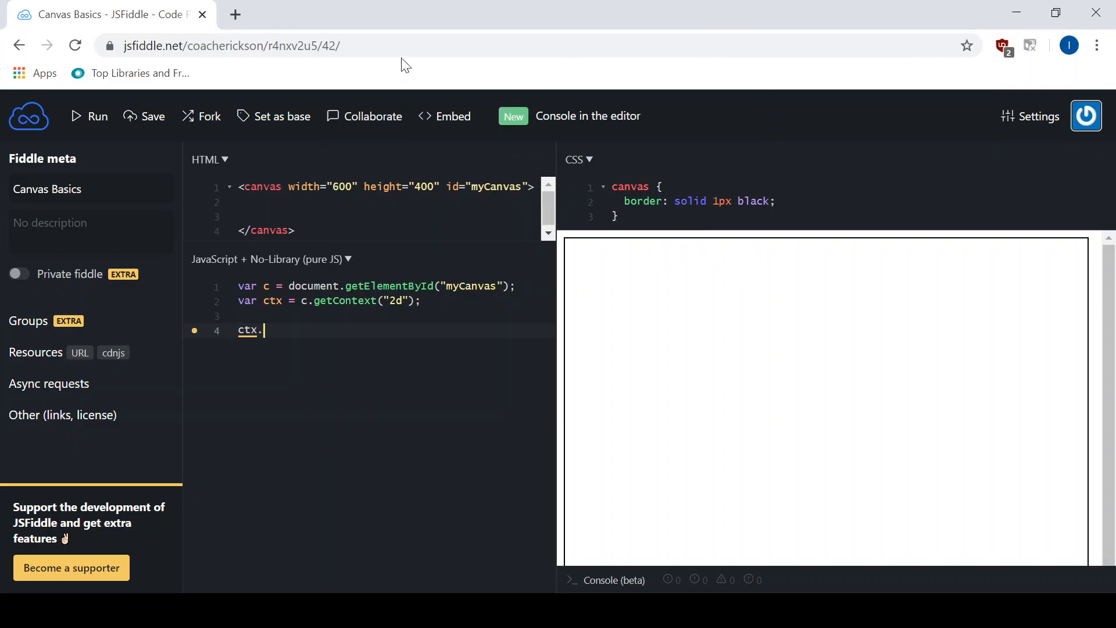
pyautogui.write('fill')
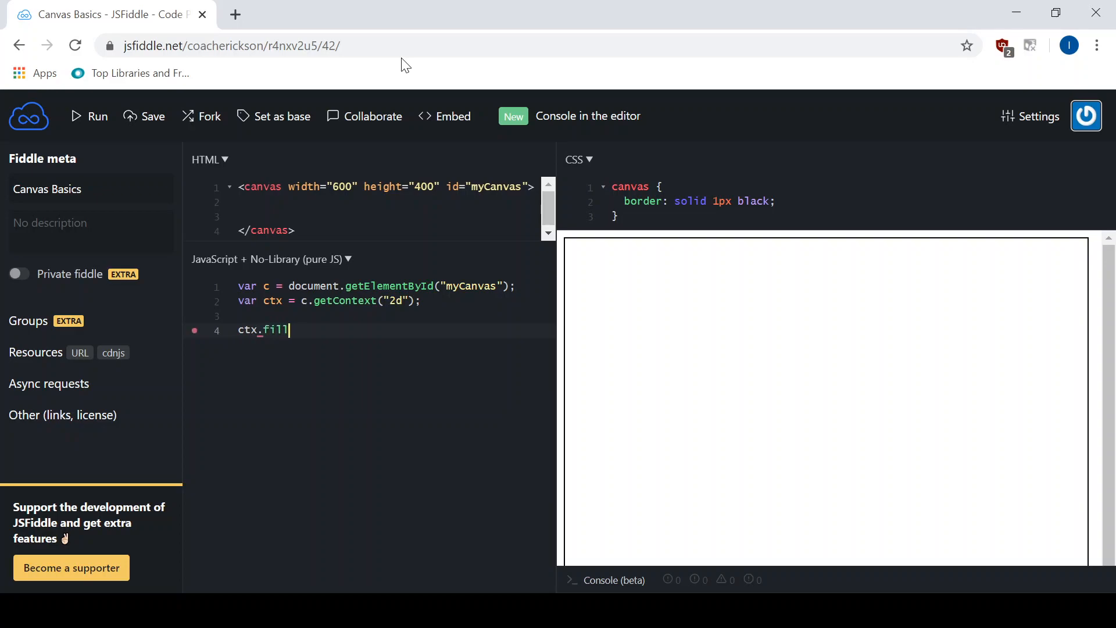
pyautogui.write('Text')
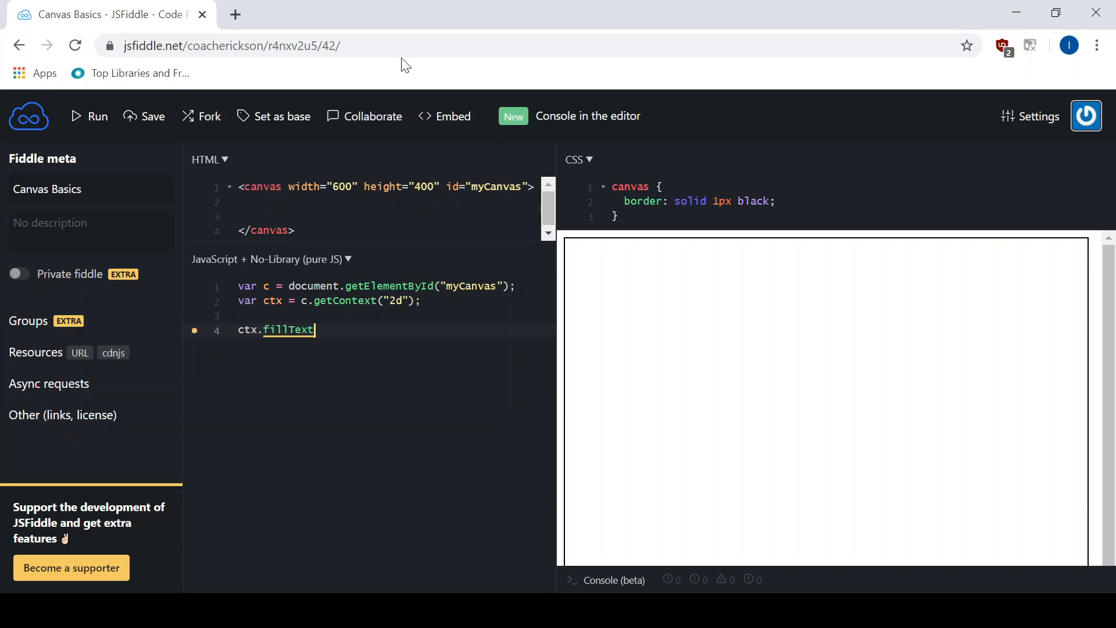
pyautogui.write('("')
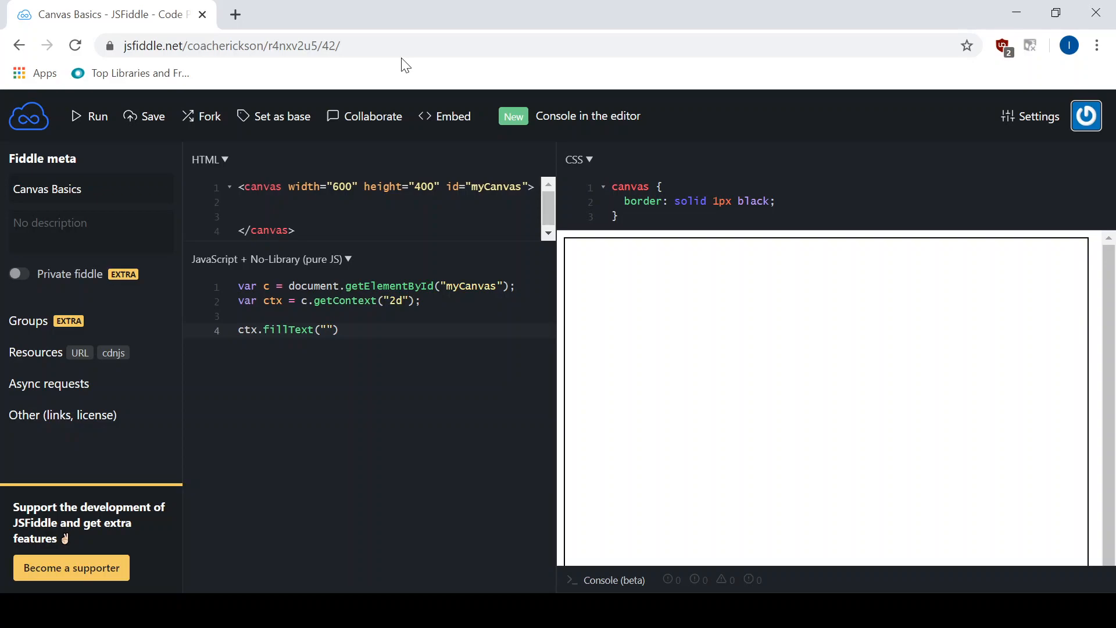
pyautogui.click(328, 329)
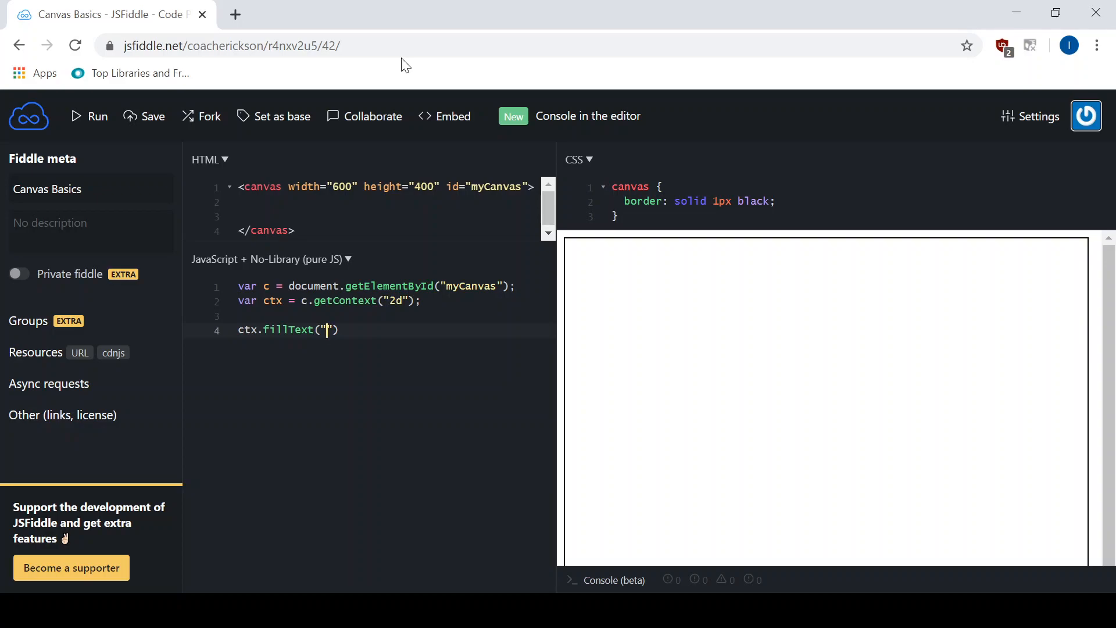
pyautogui.write('This is text')
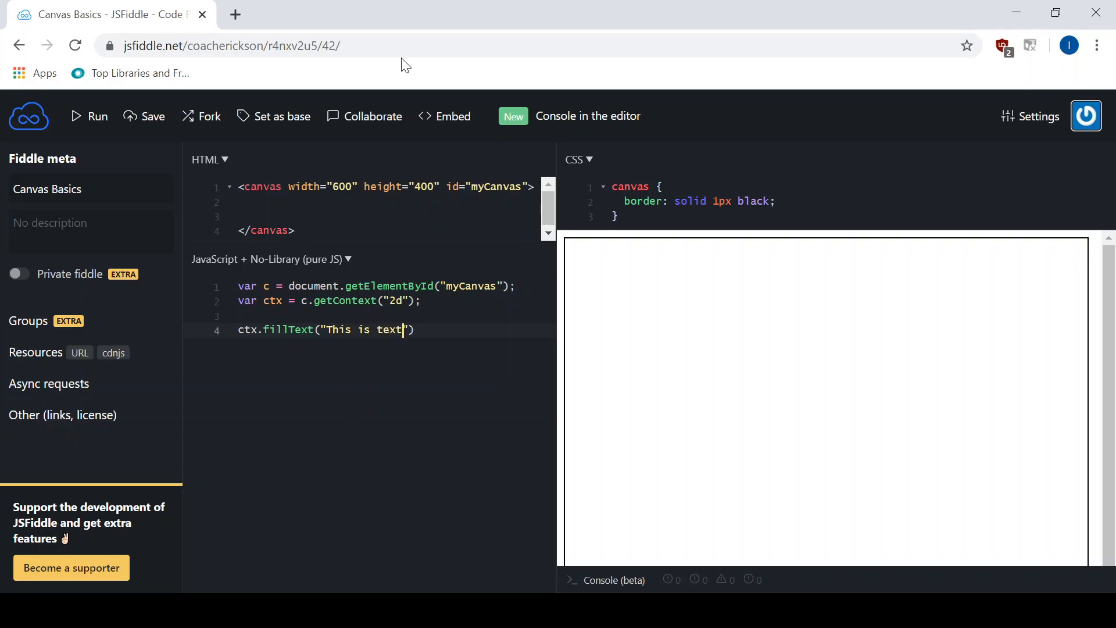
pyautogui.write(',')
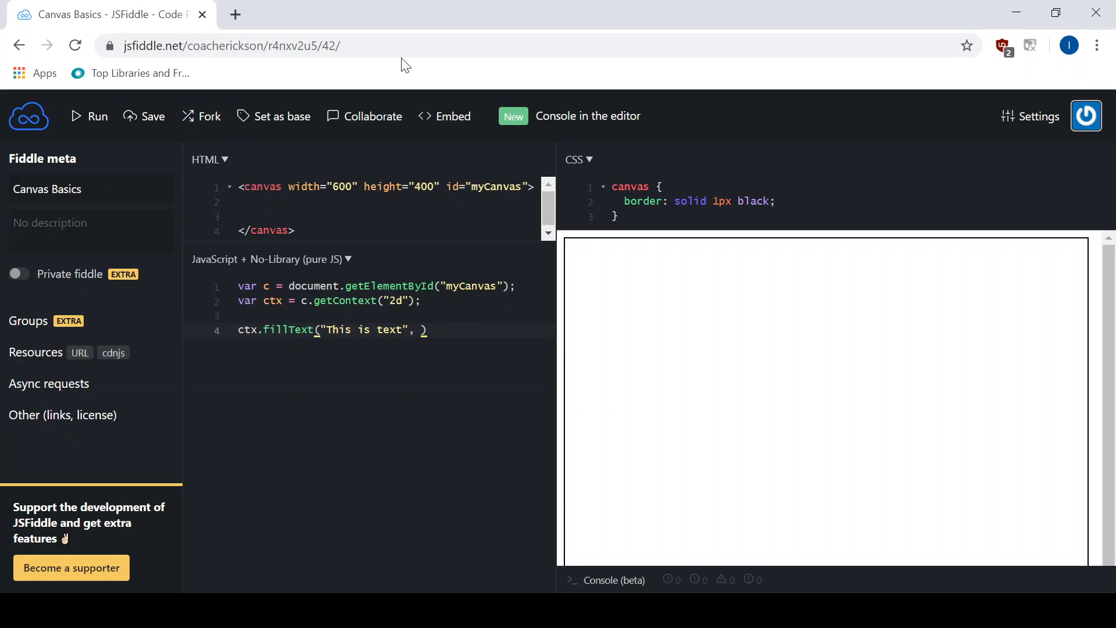
pyautogui.write('0, 0')
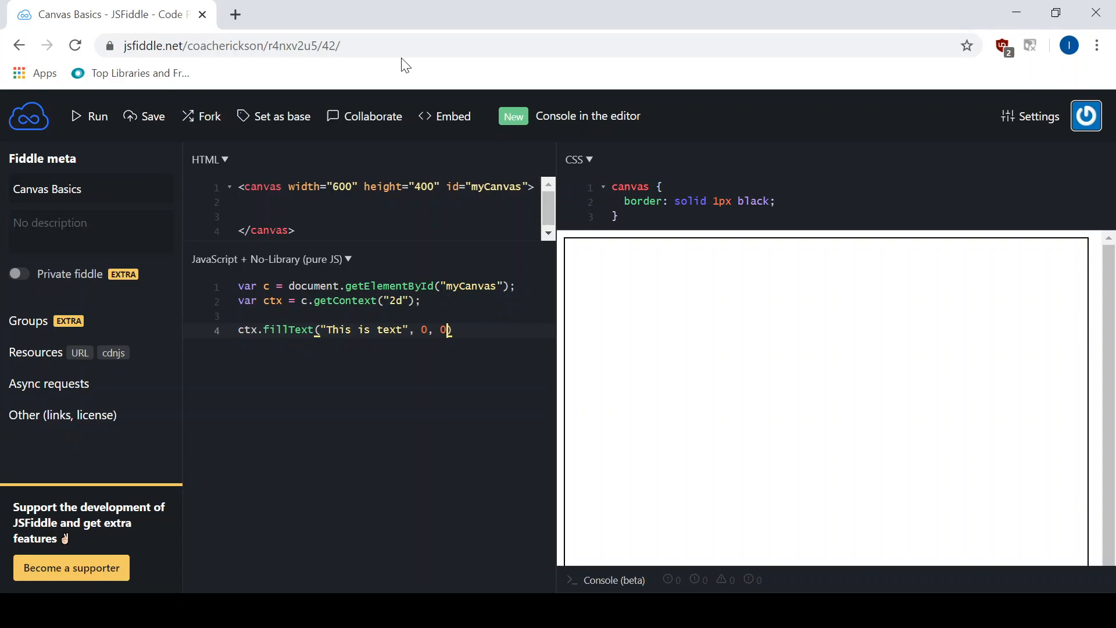
pyautogui.write(');')
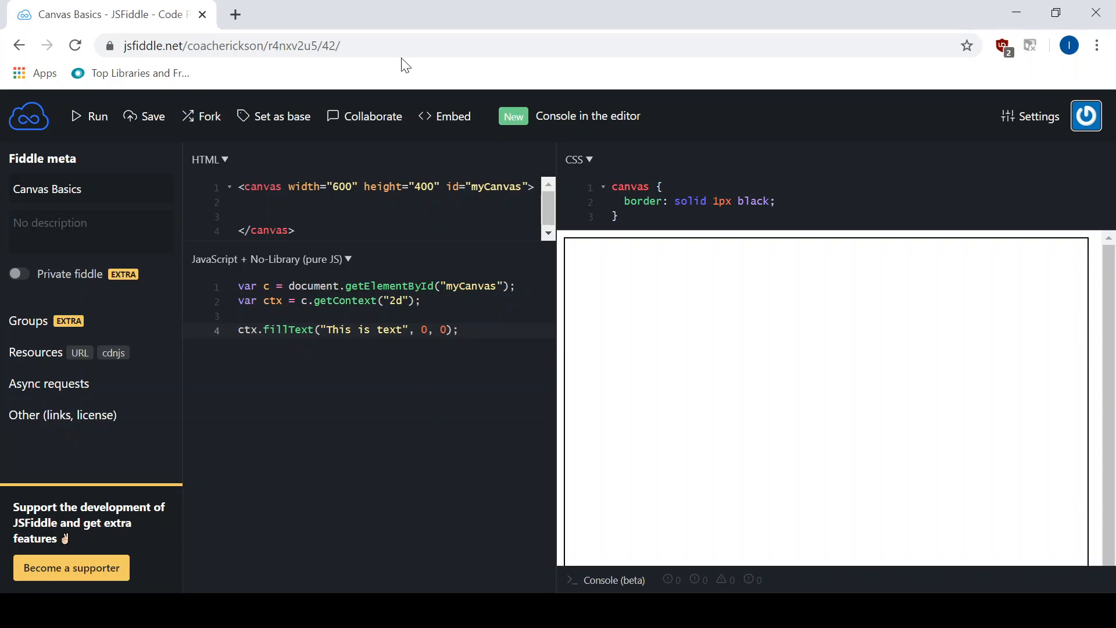
pyautogui.moveTo(107, 154)
pyautogui.write('1')
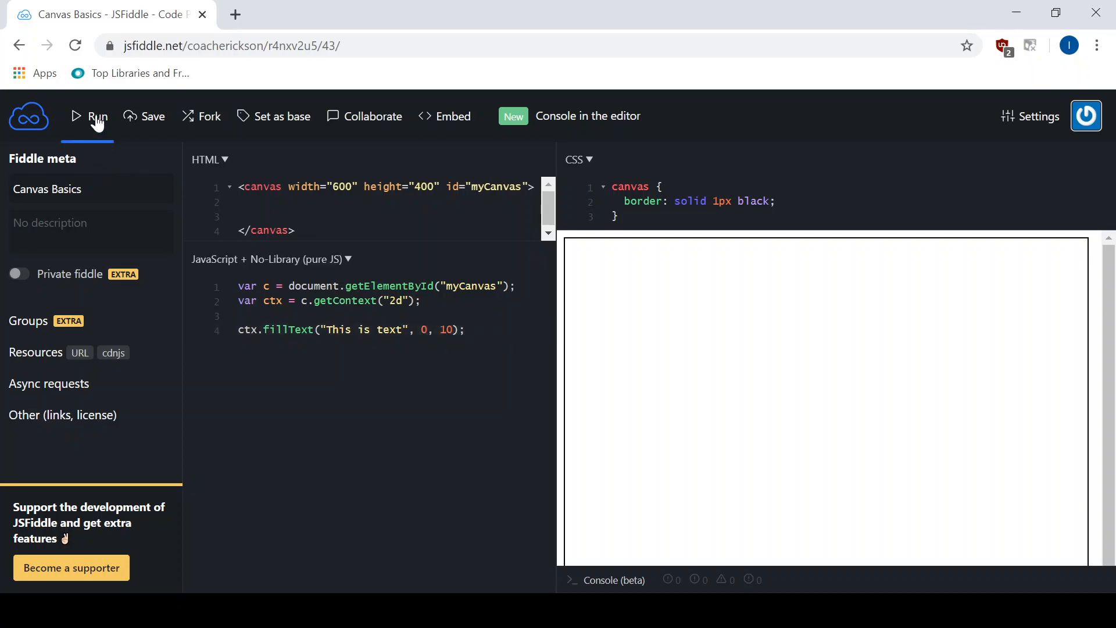
# Run the fiddle so "This is text" renders at y 10 in the canvas's top-left corner
pyautogui.click(96, 116)
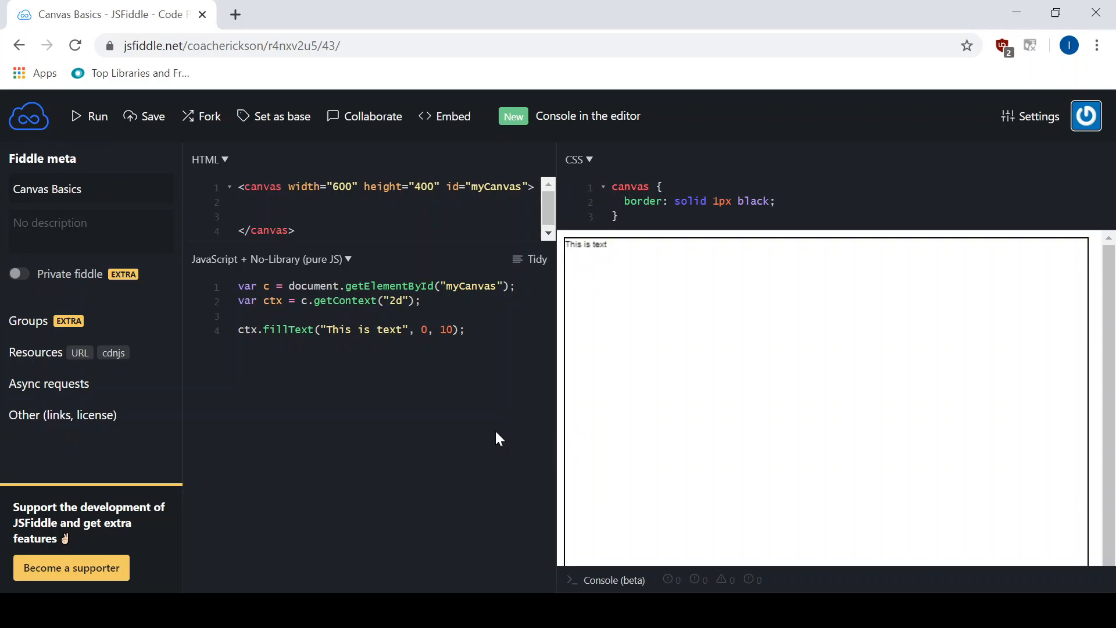
pyautogui.moveTo(576, 251)
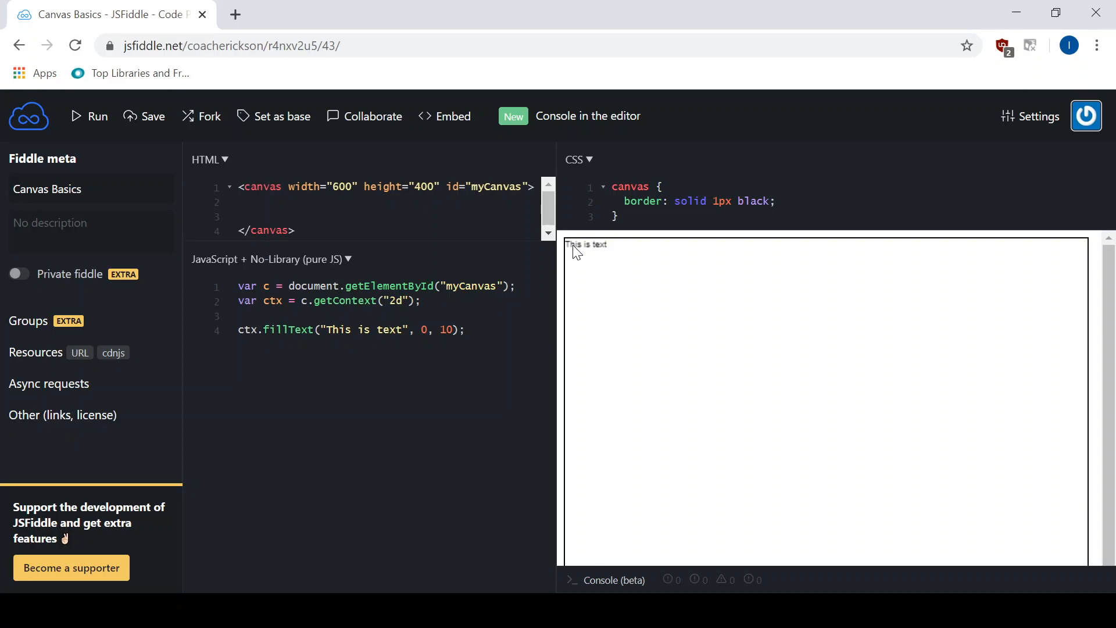
pyautogui.moveTo(601, 251)
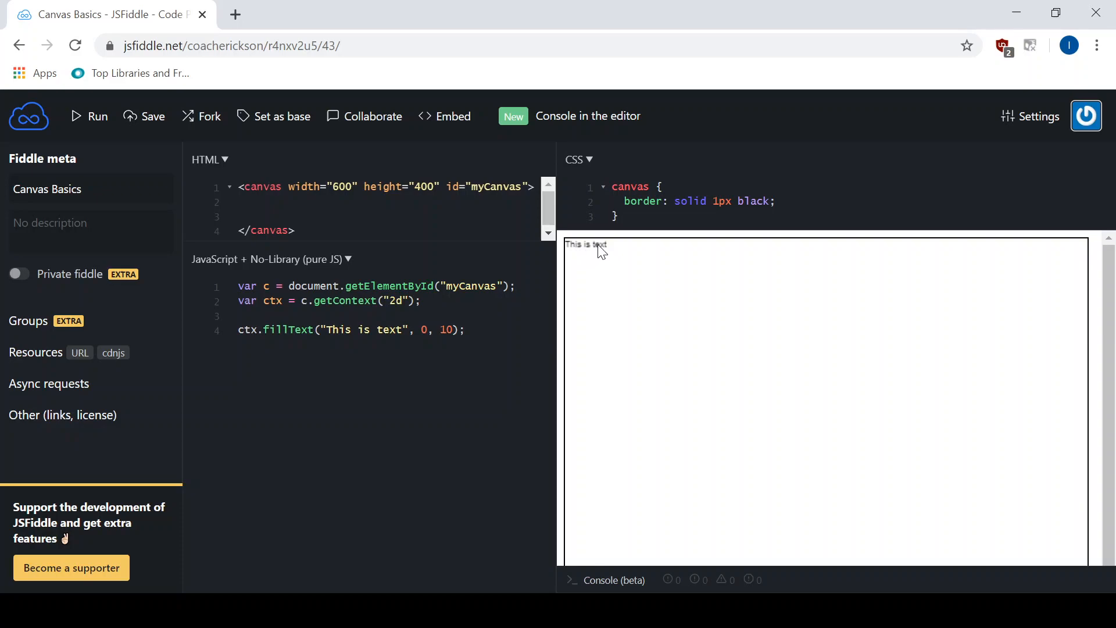
pyautogui.moveTo(600, 275)
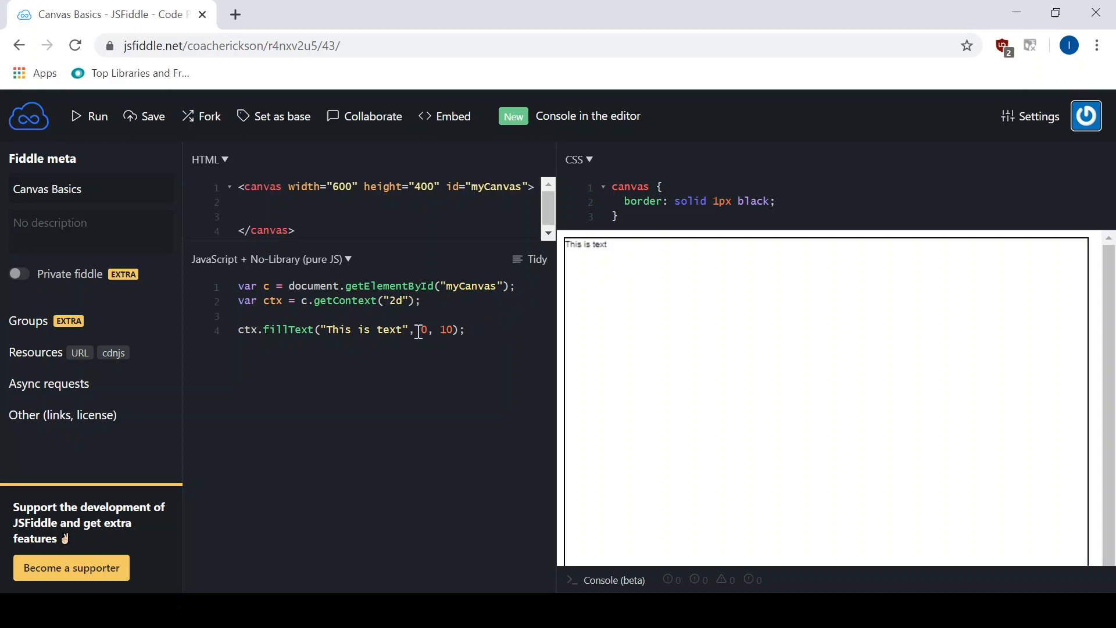
# Set the fillText x-coordinate to 20 and rerun to show the text shifted right
pyautogui.write('2')
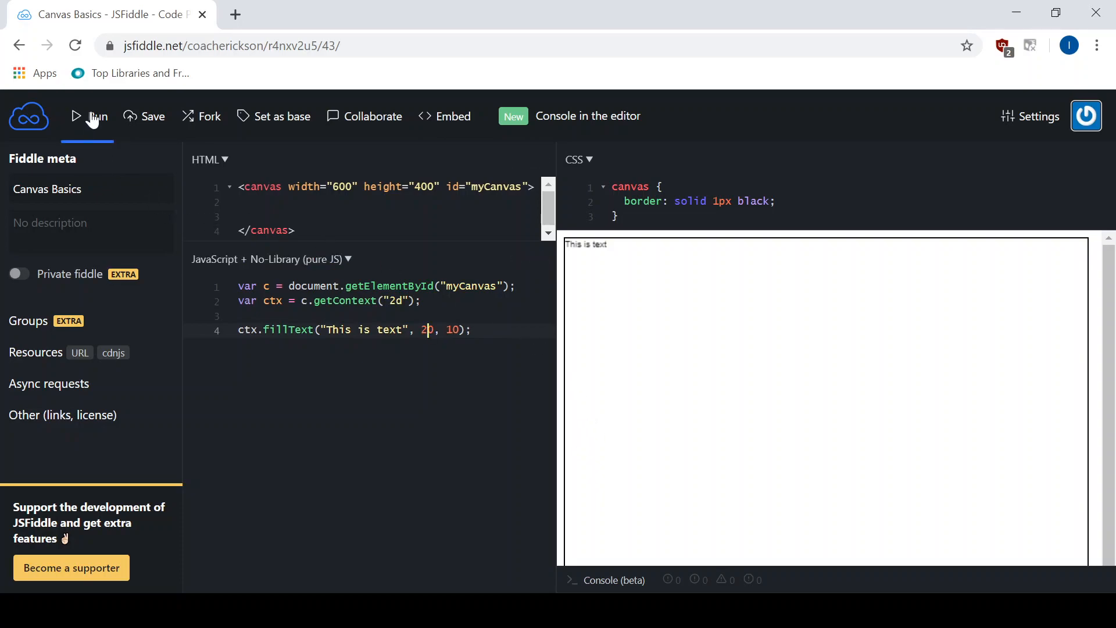
pyautogui.click(88, 116)
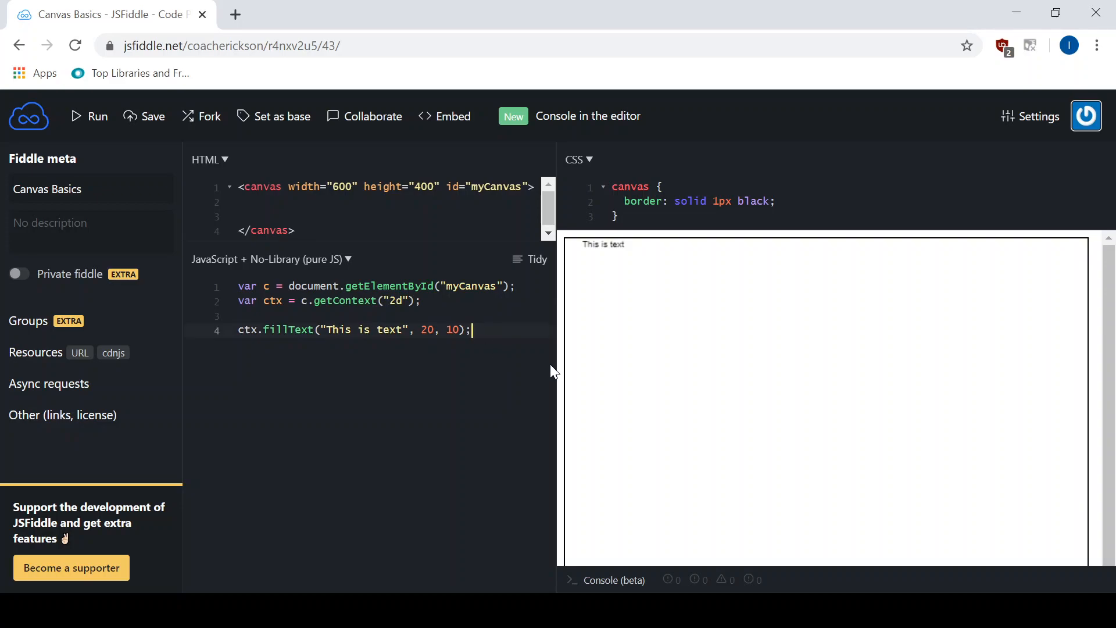
# Write ctx.strokeText("This is more text", 200, 10); to stroke a second text beside the first
pyautogui.write('ctx')
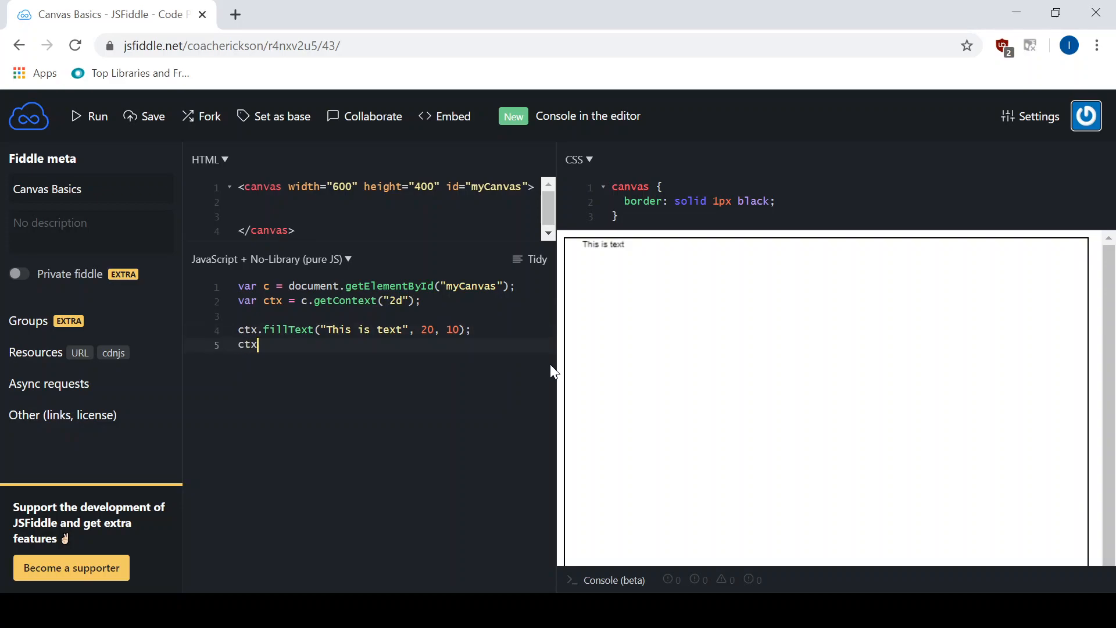
pyautogui.write('.strokeText("')
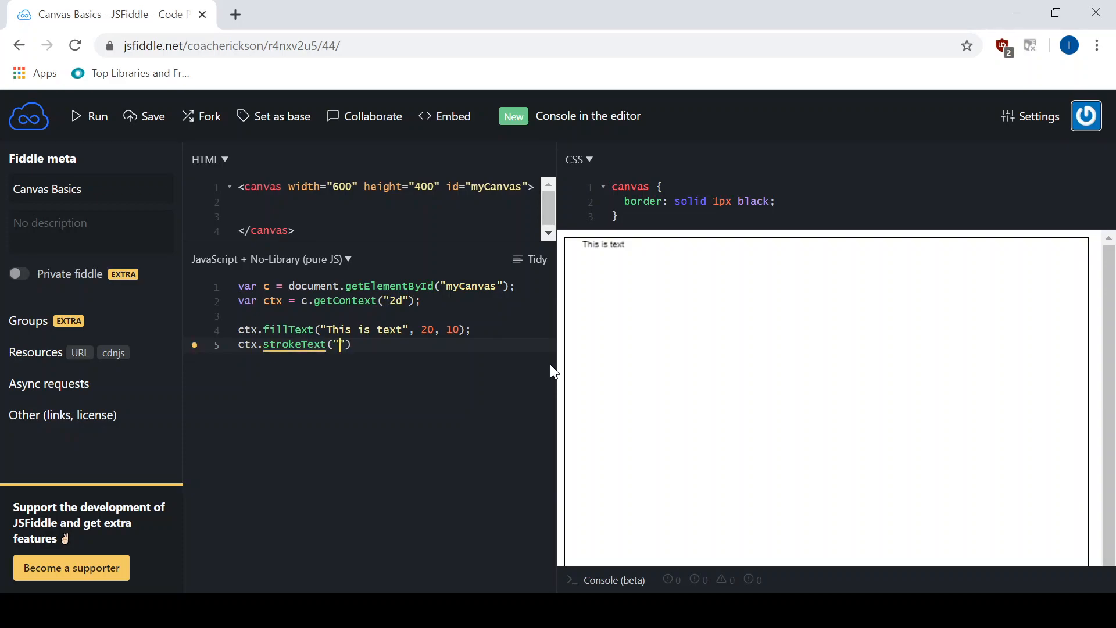
pyautogui.write('This is')
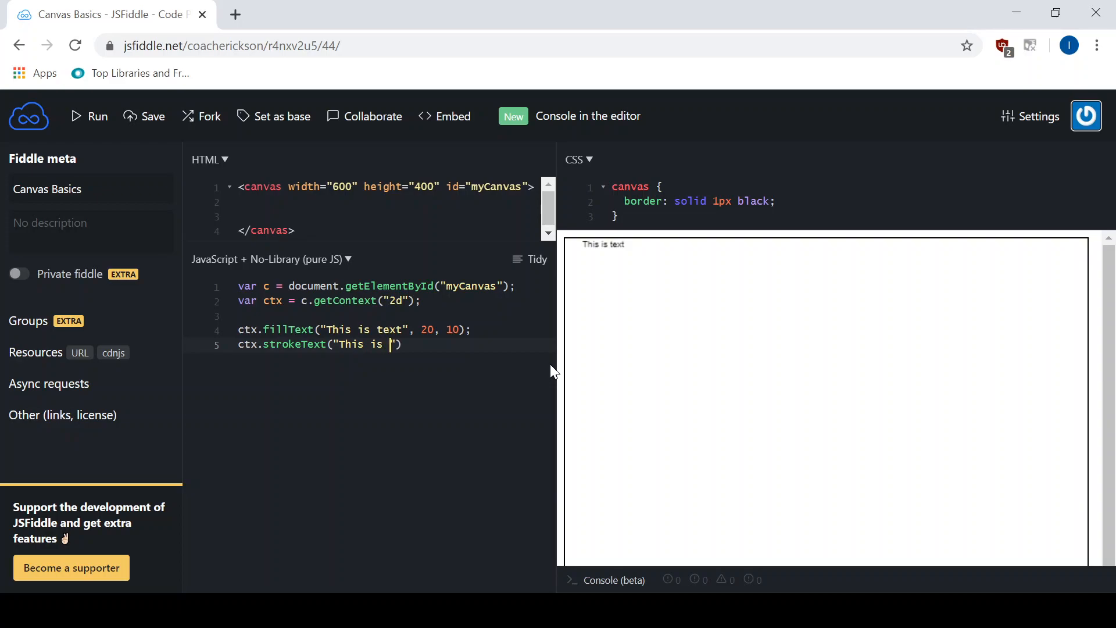
pyautogui.write('more text,')
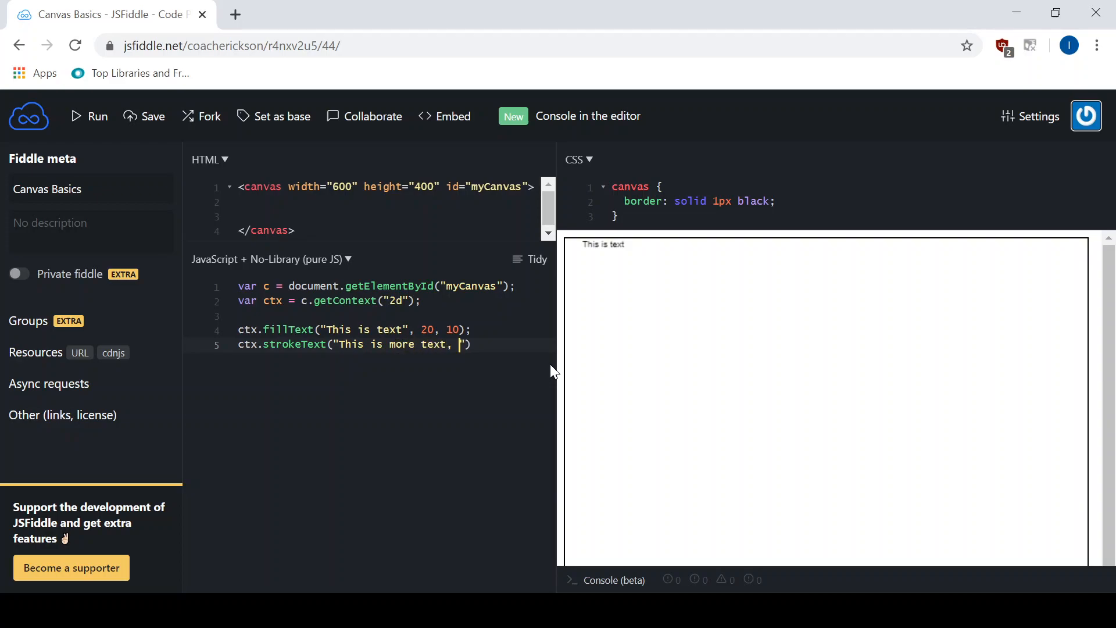
pyautogui.write('200')
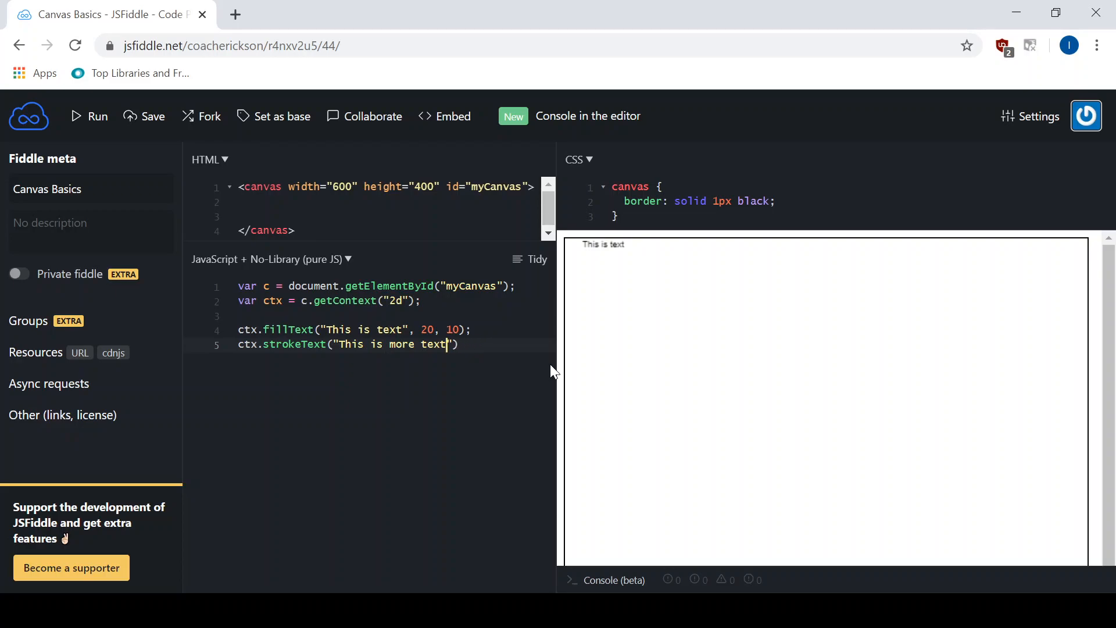
pyautogui.write(')')
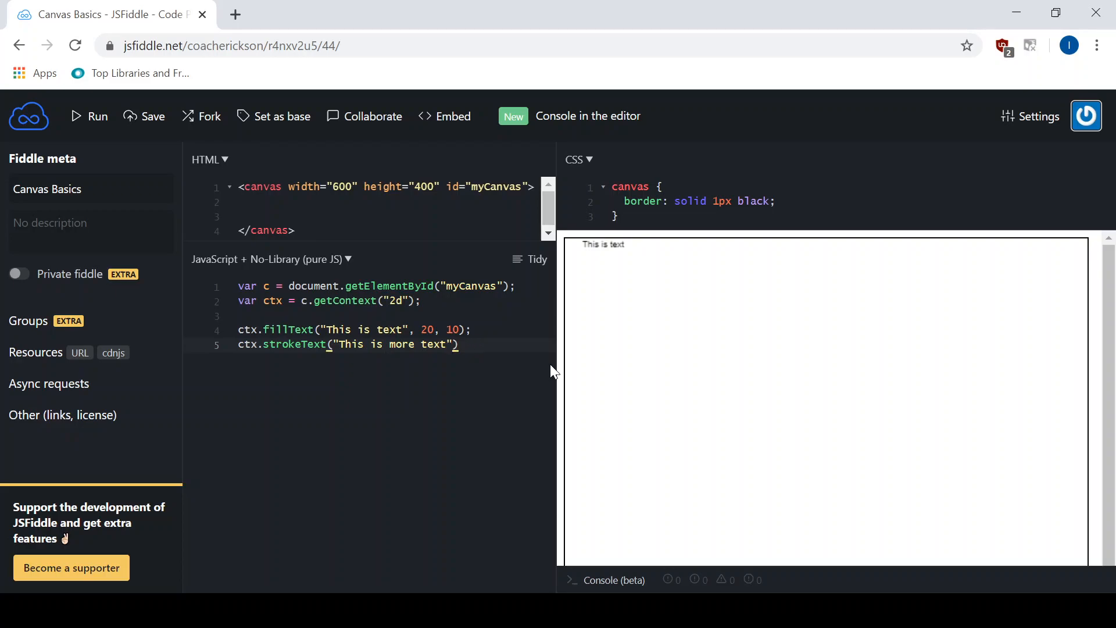
pyautogui.write(', 200, 2')
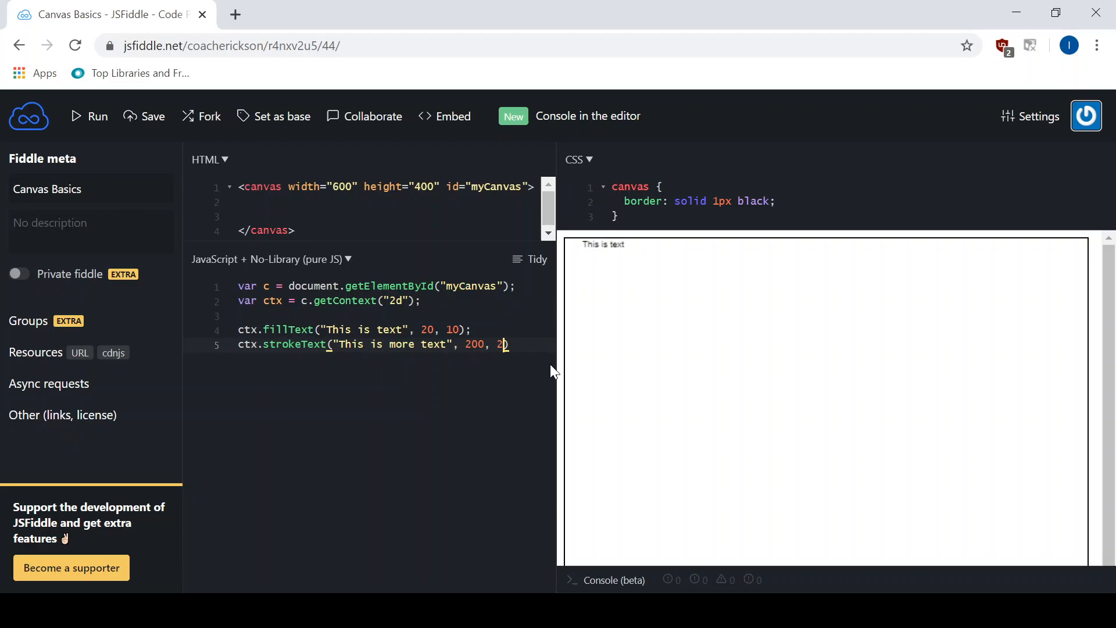
pyautogui.write('0')
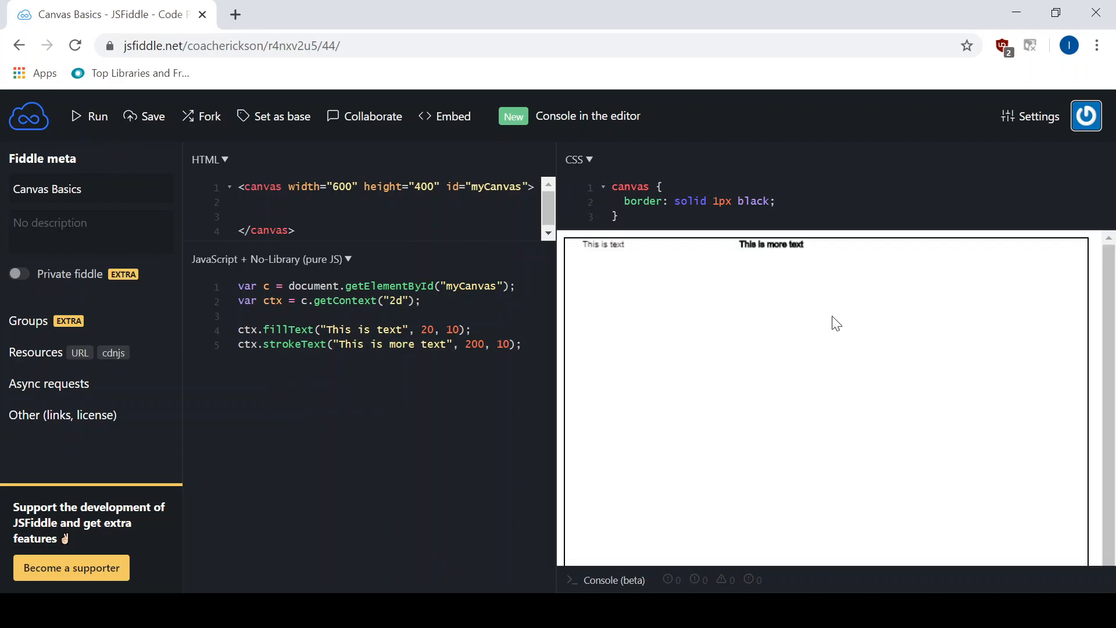
pyautogui.moveTo(729, 351)
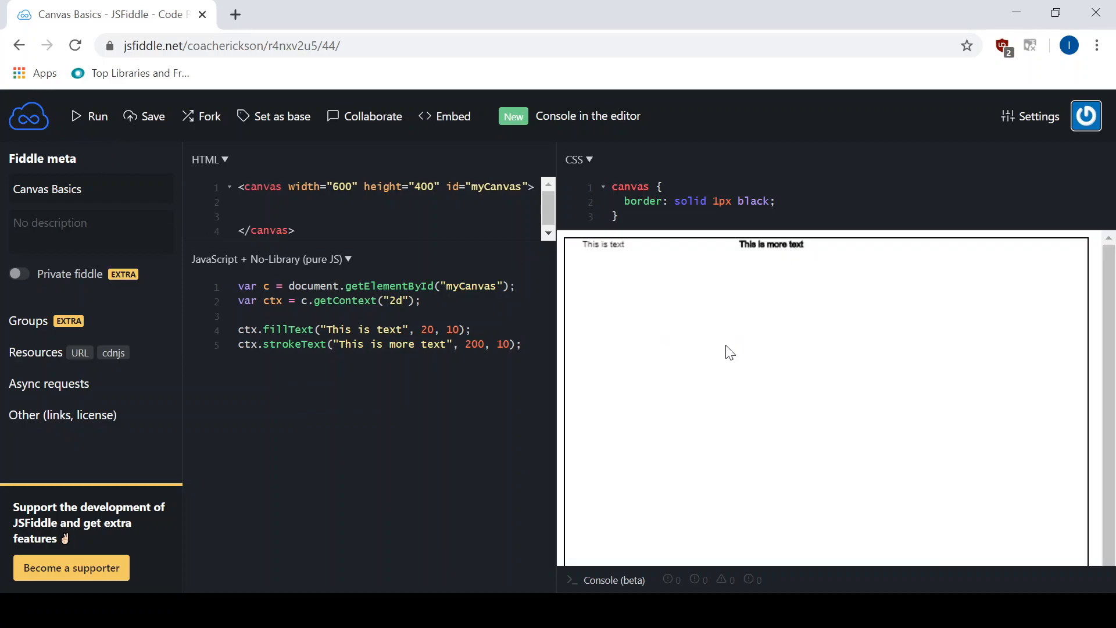
pyautogui.moveTo(733, 419)
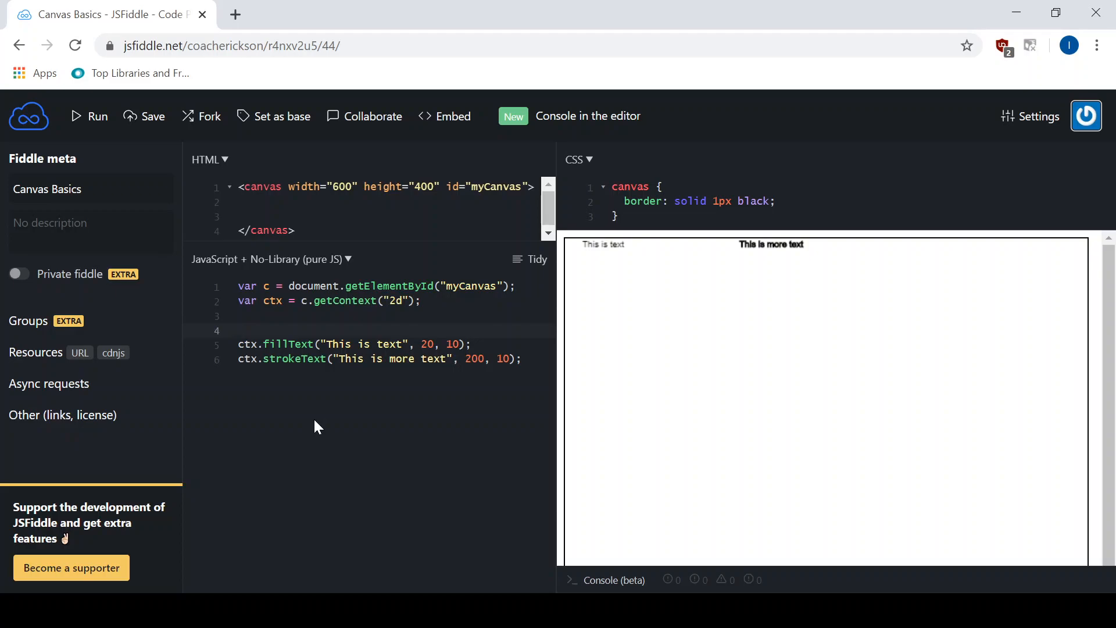
# Add ctx.font = "20px Agency FB"; before the text calls and run to apply the font
pyautogui.write('ct')
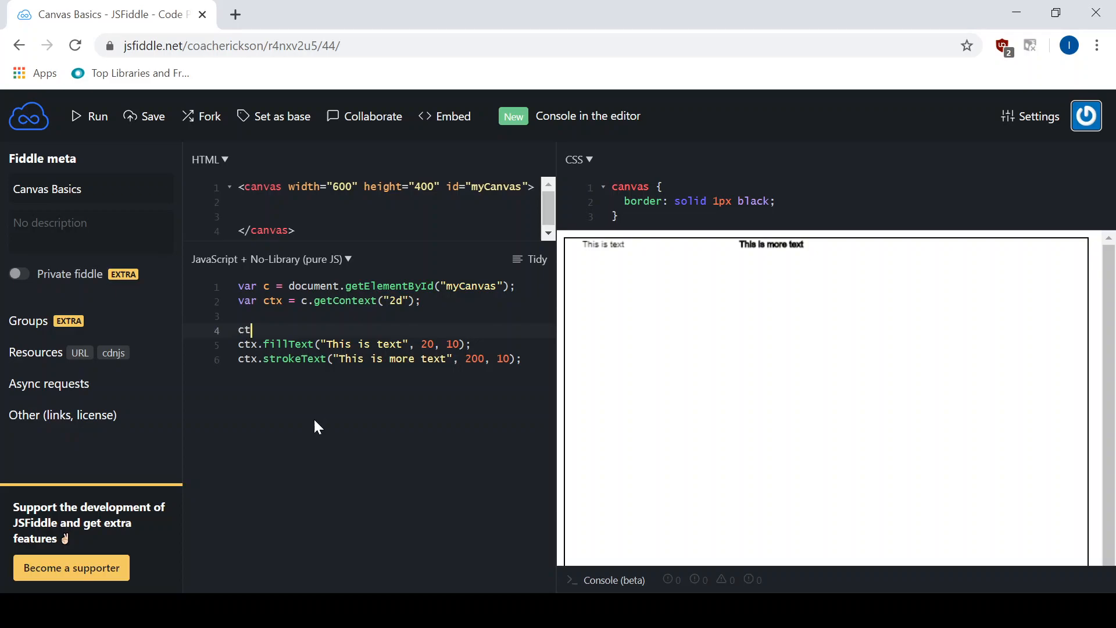
pyautogui.write('x.font')
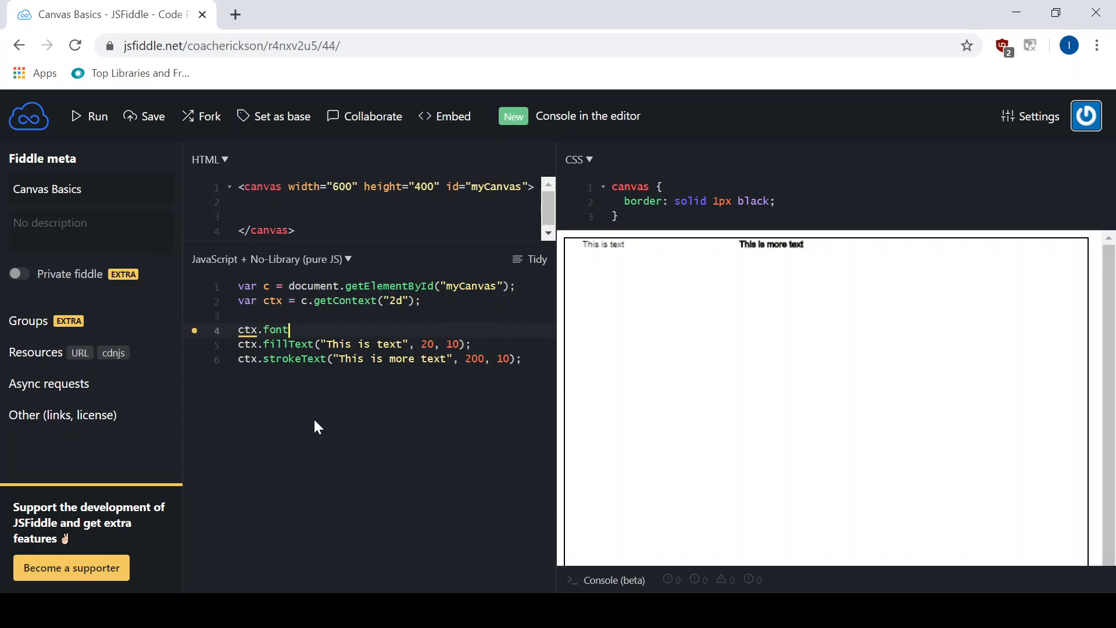
pyautogui.write('=')
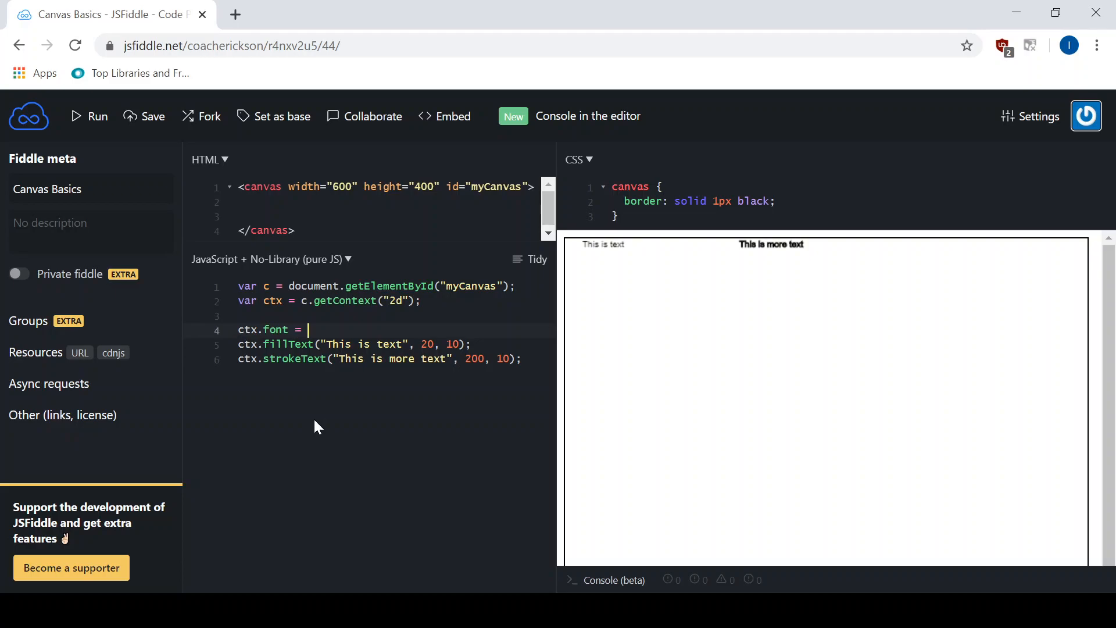
pyautogui.write('"')
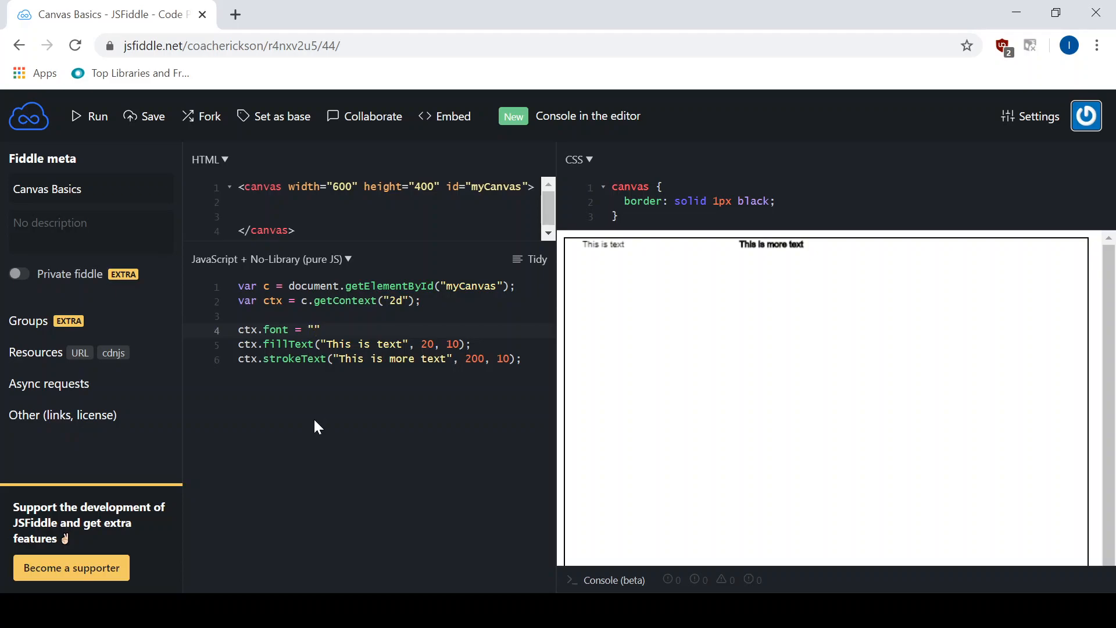
pyautogui.write('20')
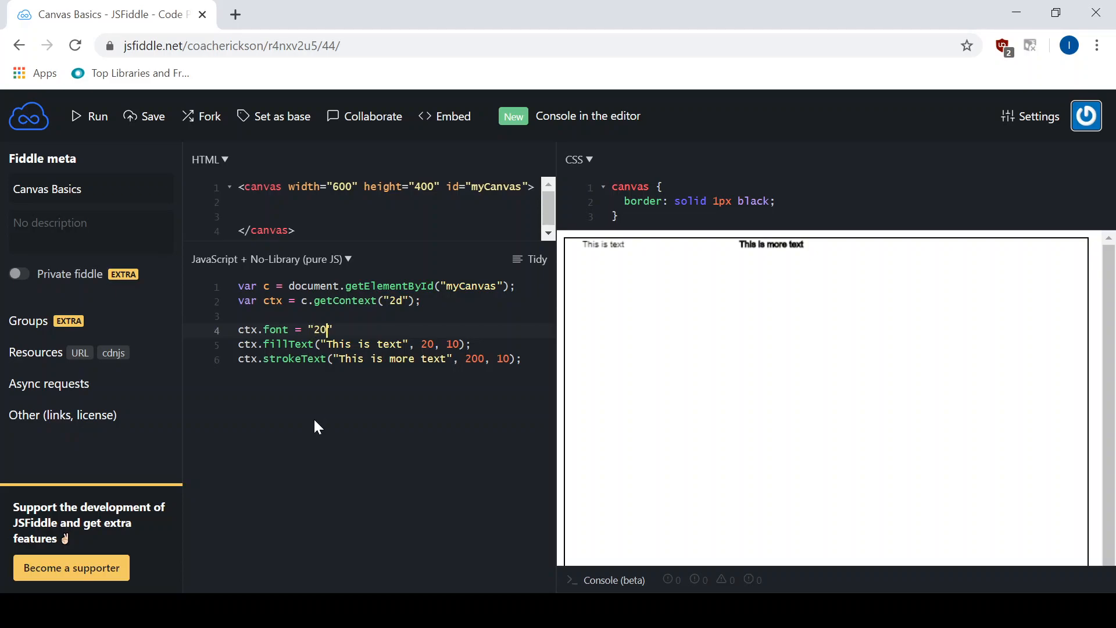
pyautogui.write('px')
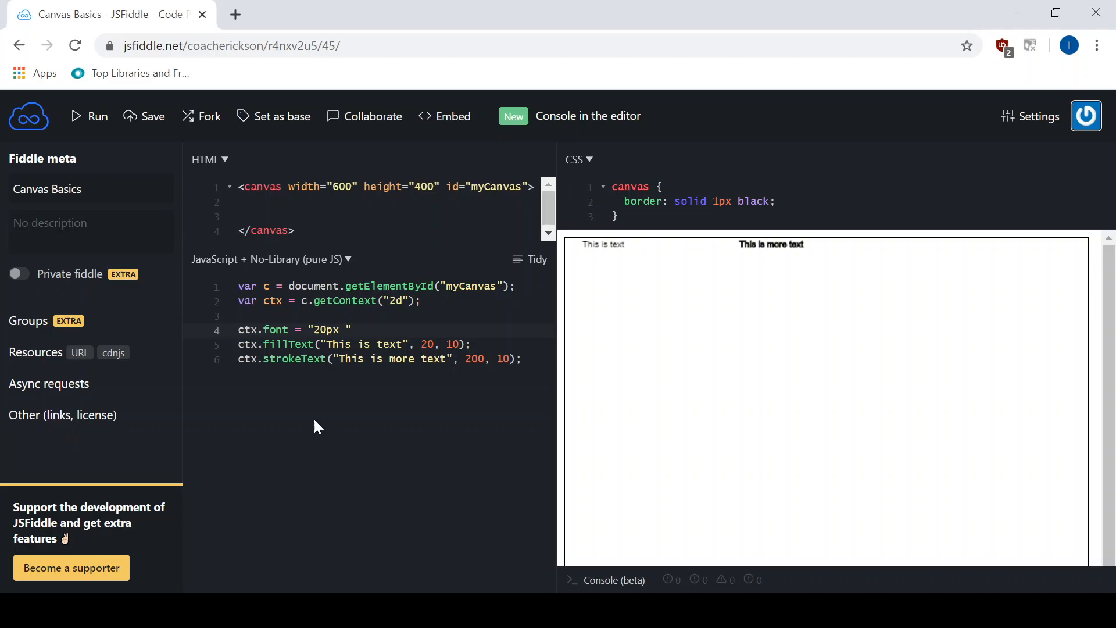
pyautogui.write('Agen')
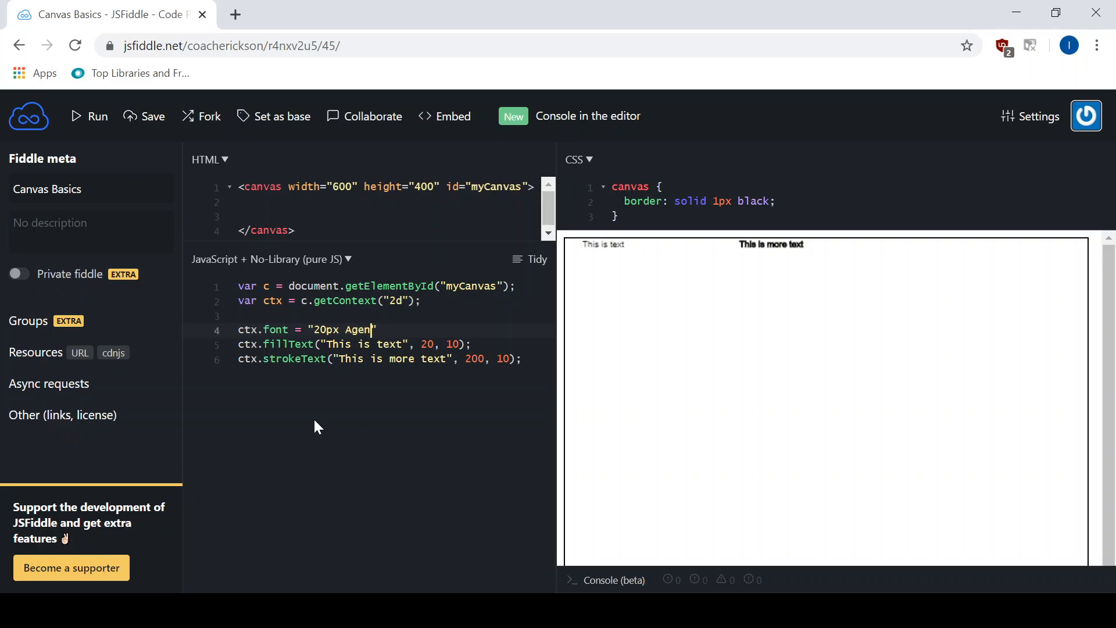
pyautogui.write('cy F')
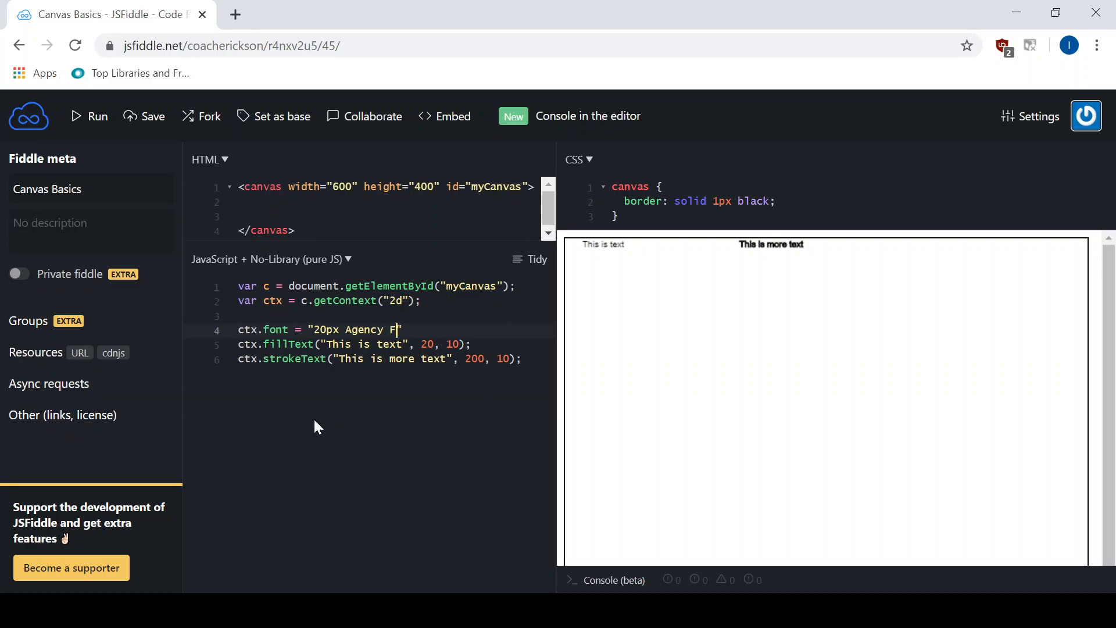
pyautogui.write('B')
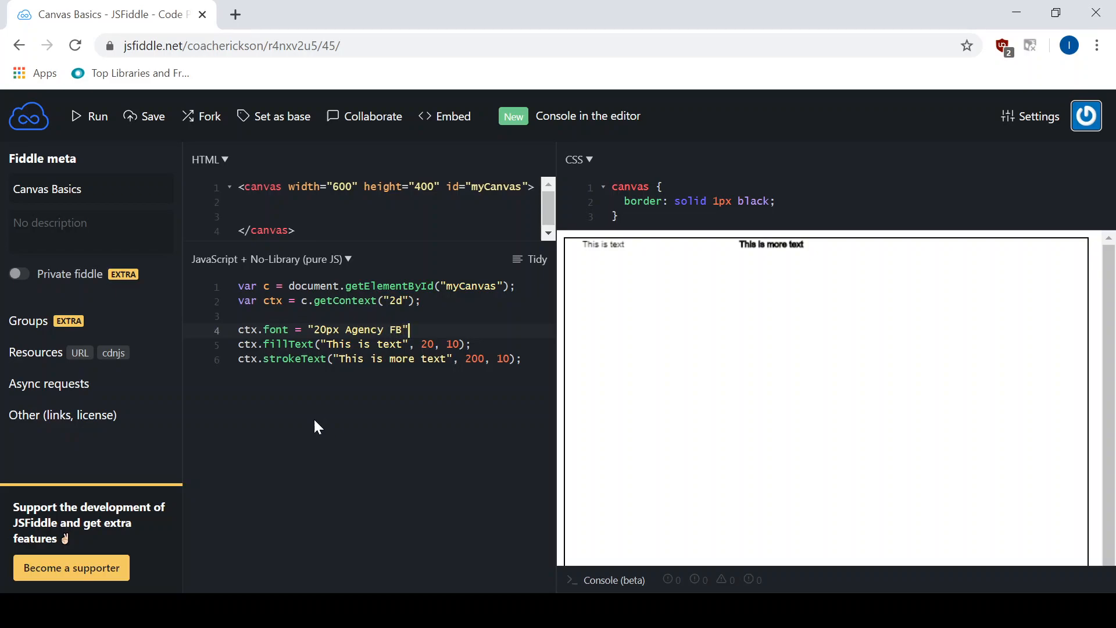
pyautogui.write(';')
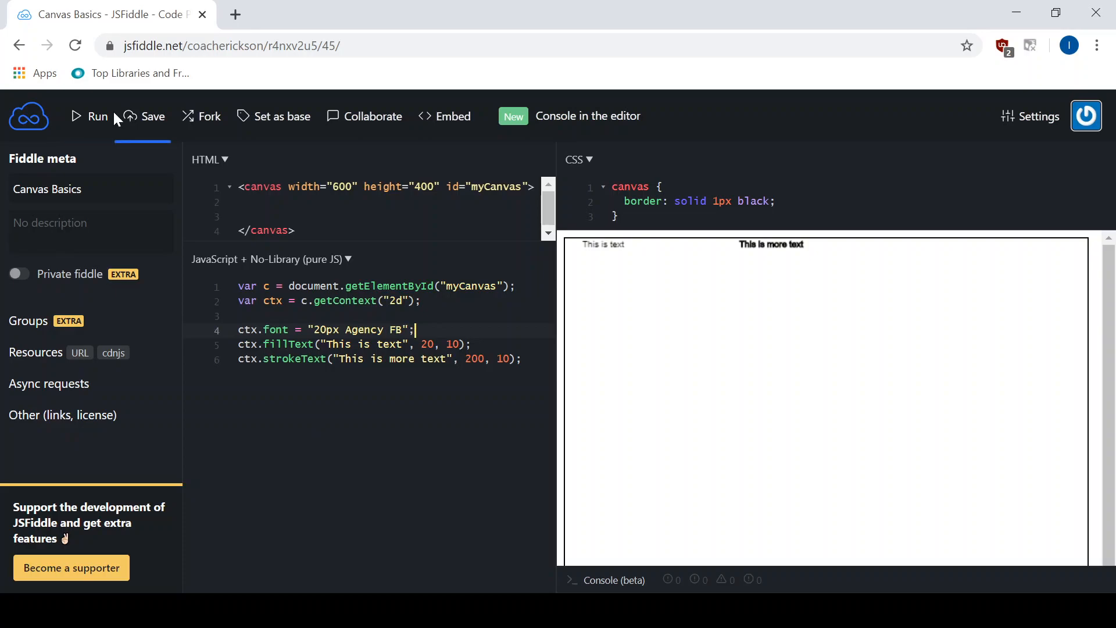
pyautogui.click(89, 117)
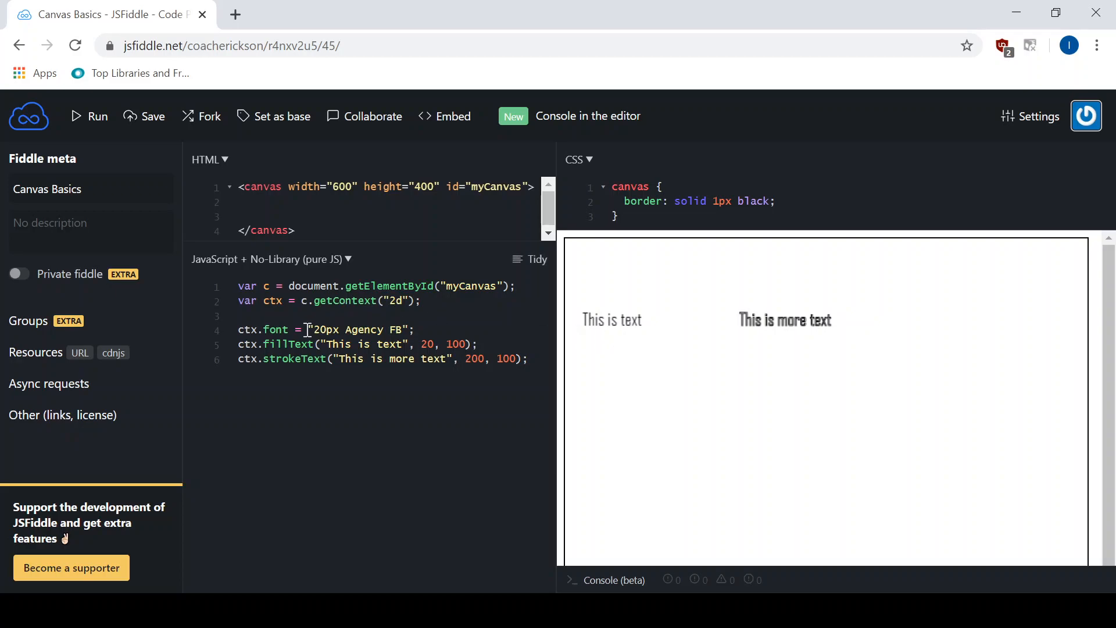
# Raise the font size to 40px Agency FB and rerun to show both texts much larger
pyautogui.write('4')
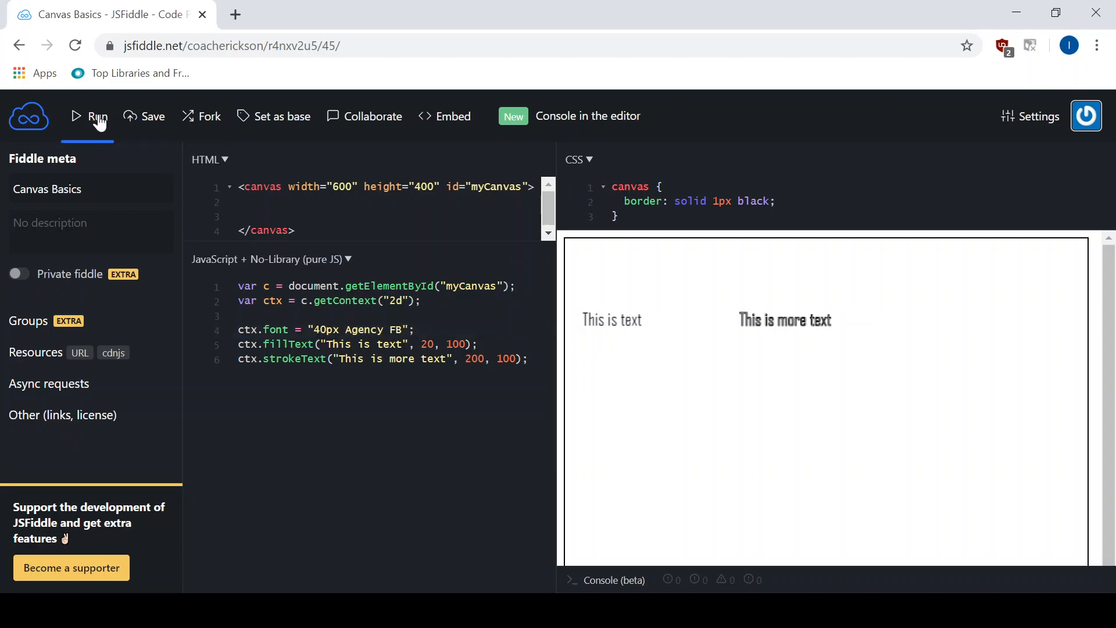
pyautogui.click(88, 116)
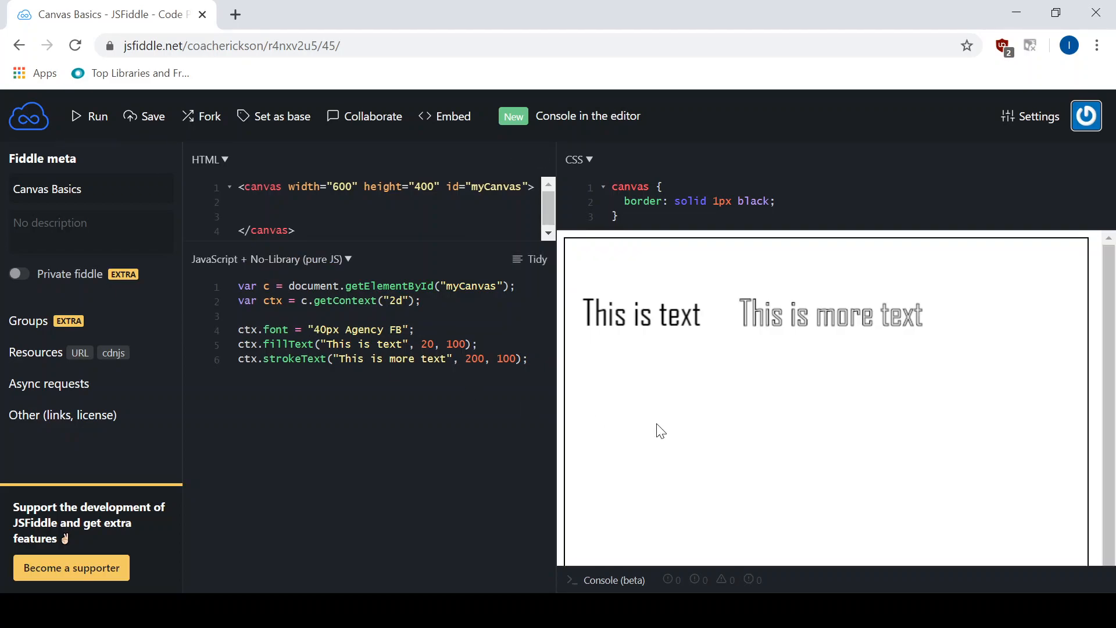
pyautogui.moveTo(992, 335)
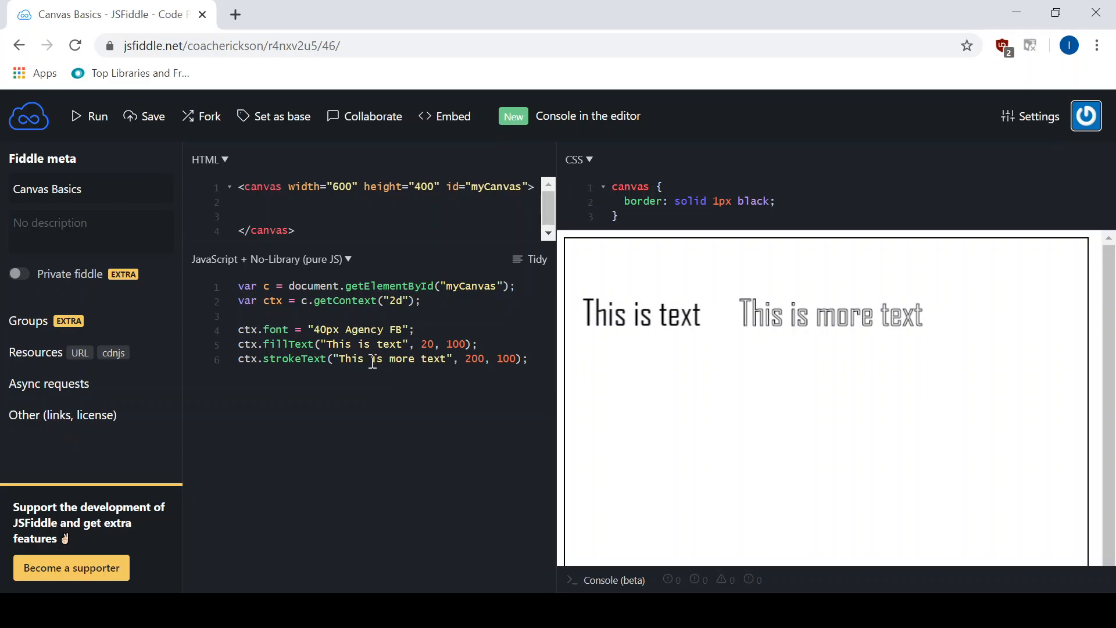
pyautogui.moveTo(338, 359)
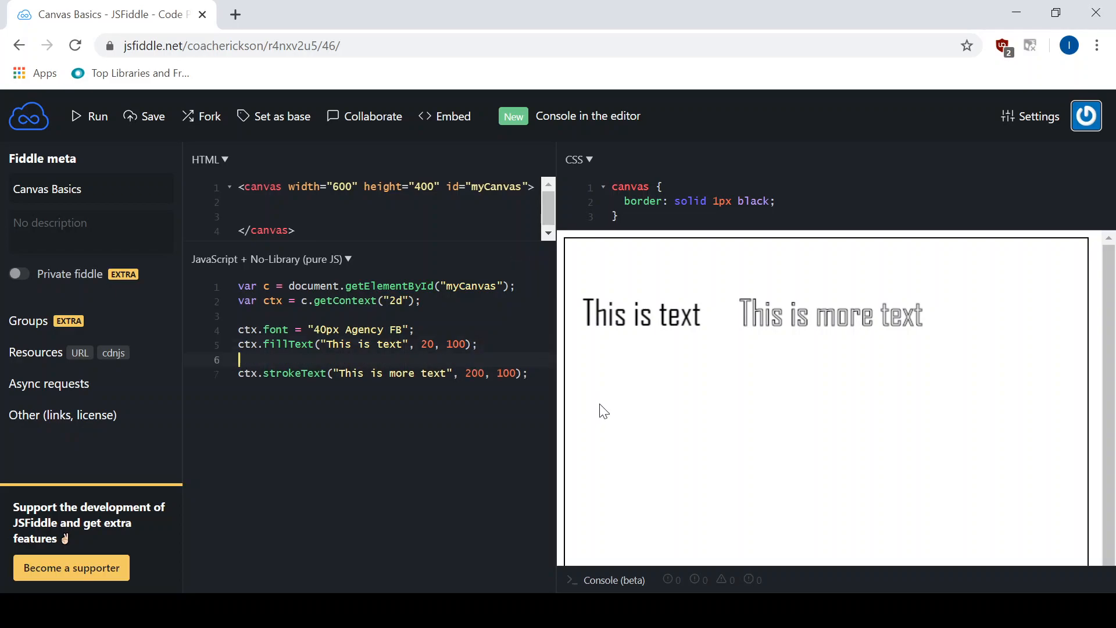
# Add a second ctx.font line set to "60px Agency FB" before strokeText and rerun
pyautogui.write('ctx.font')
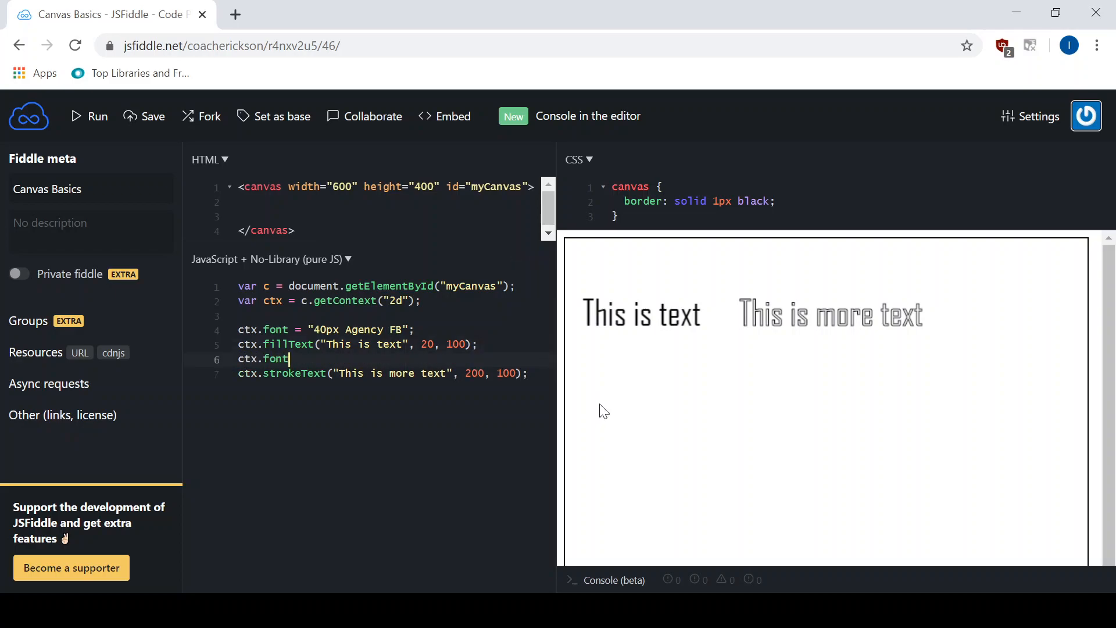
pyautogui.write('= "')
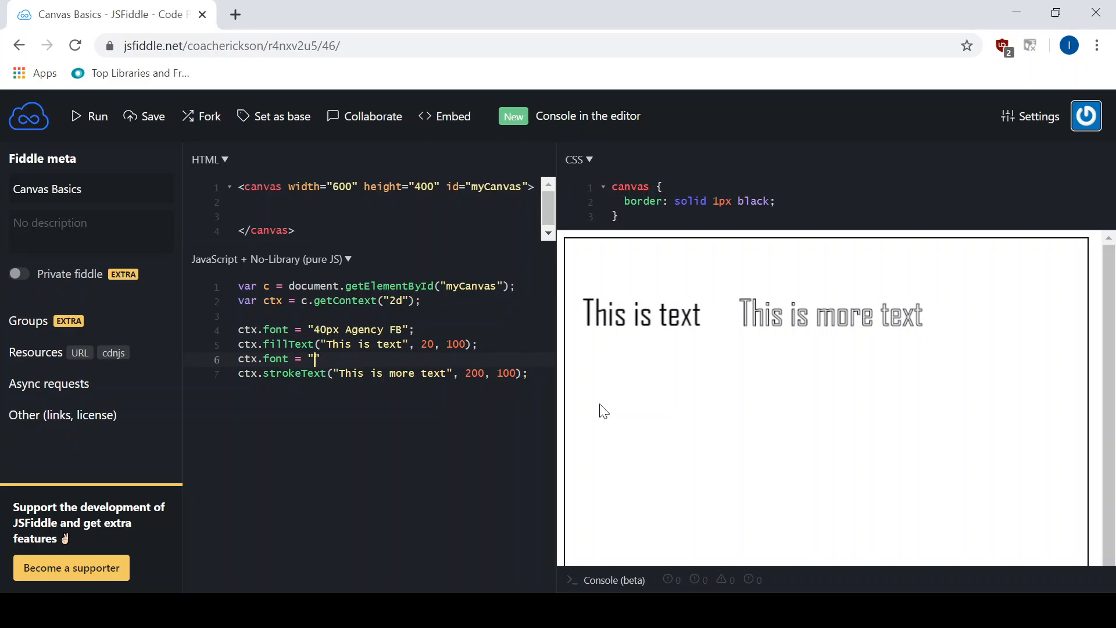
pyautogui.write('4')
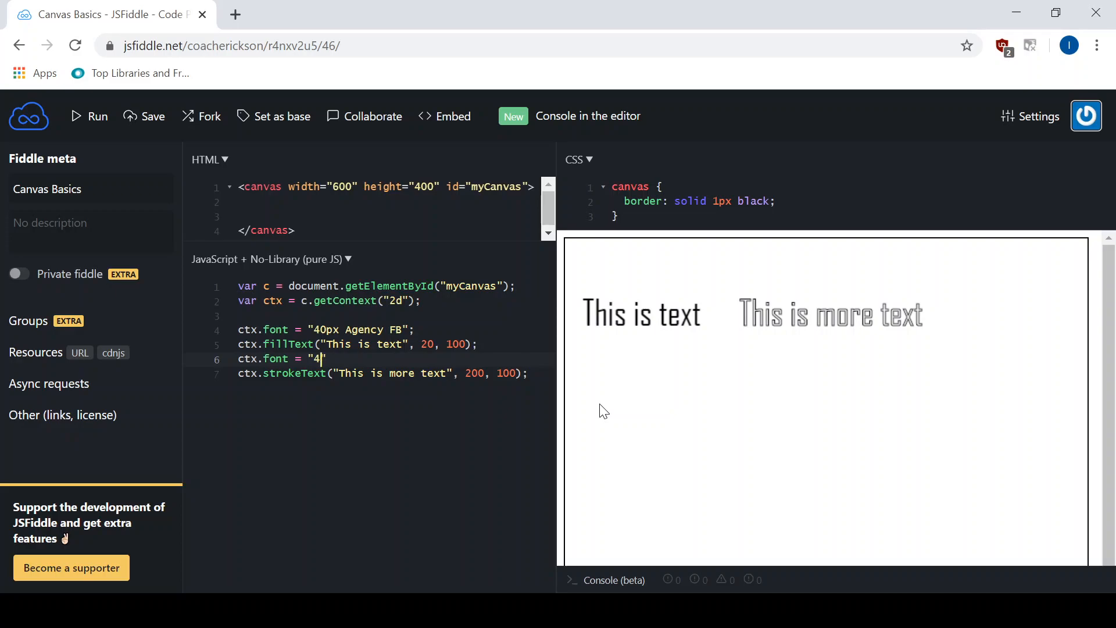
pyautogui.write('0')
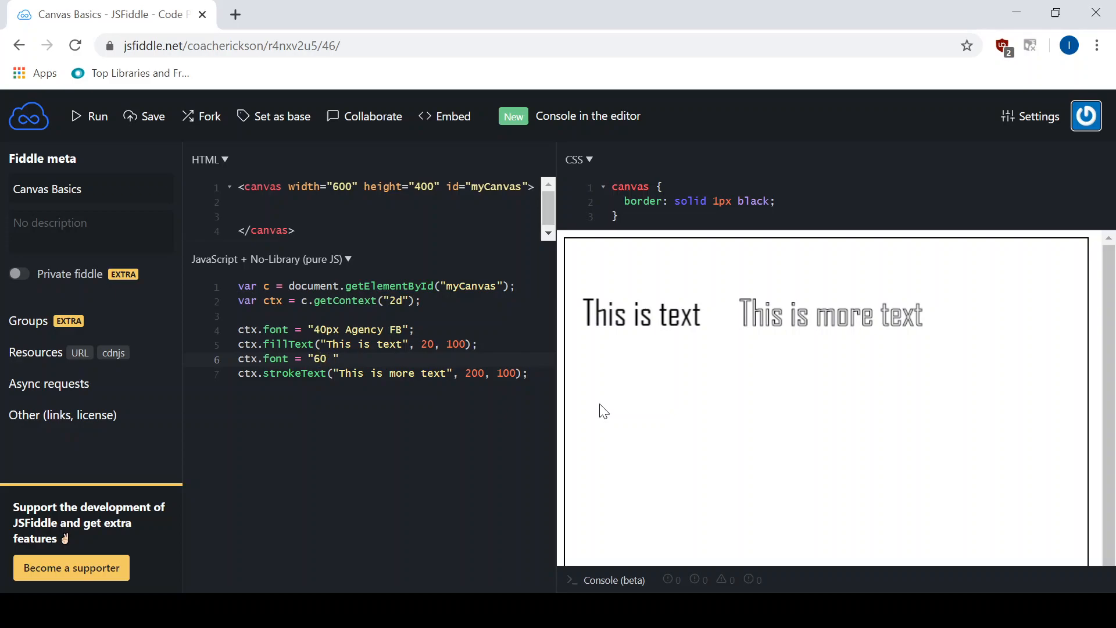
pyautogui.write('px Agency')
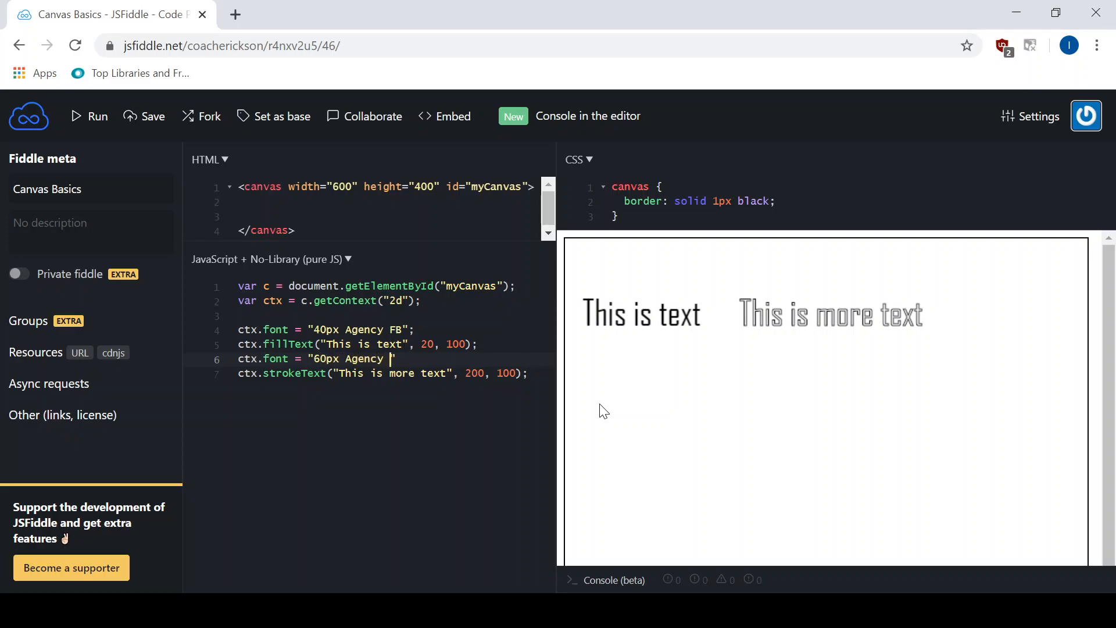
pyautogui.write('FB"')
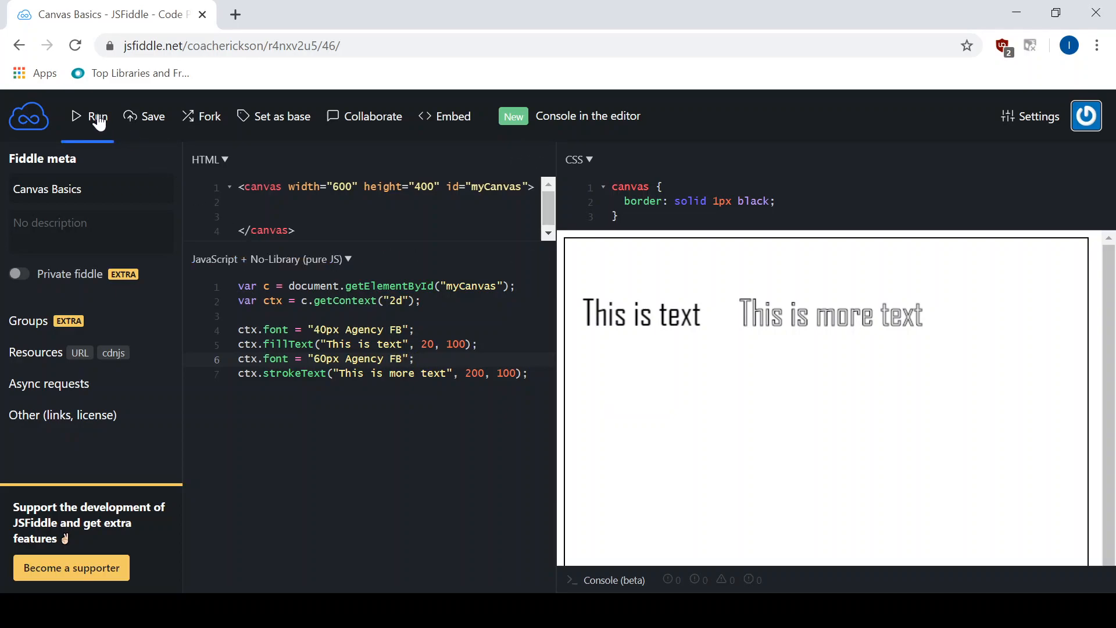
pyautogui.click(89, 117)
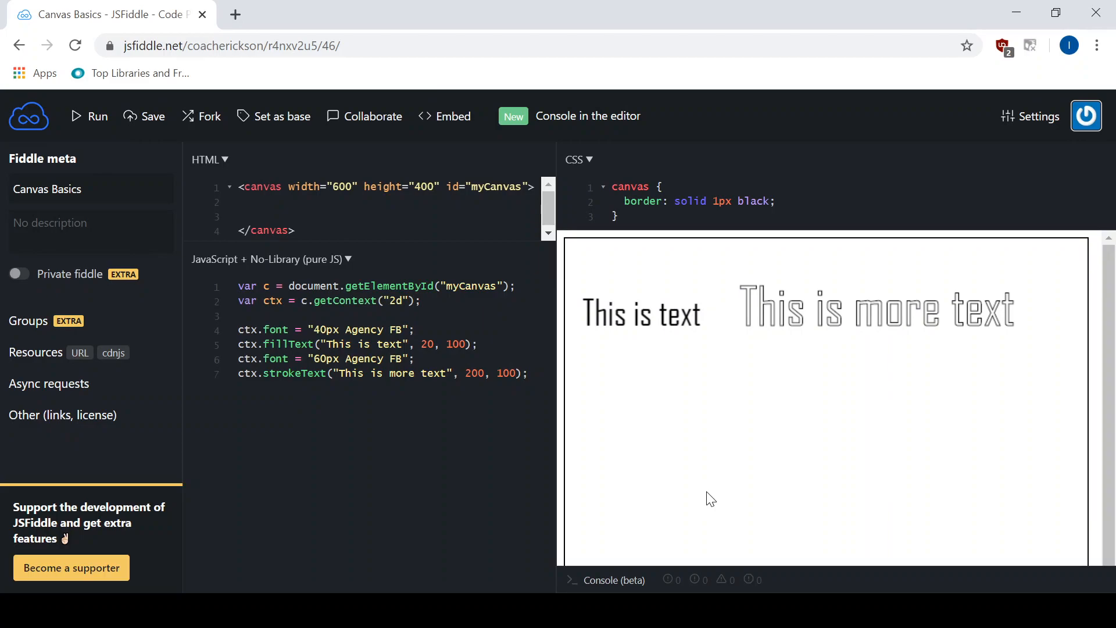
pyautogui.click(313, 358)
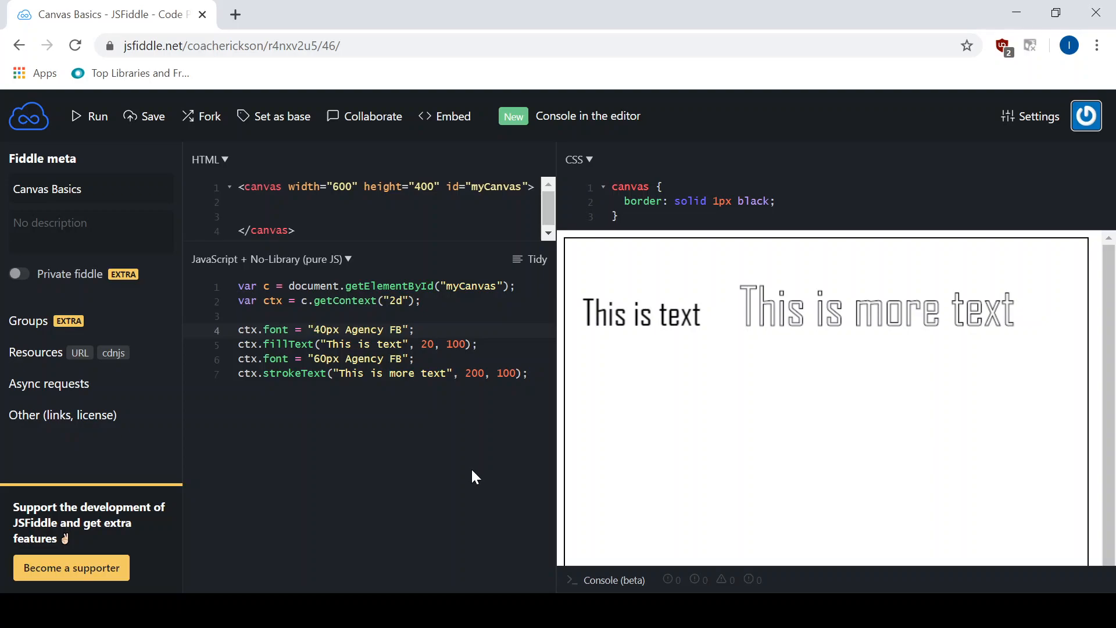
# Test bold before and after 40px in the first font, then remove bold again
pyautogui.write('bold')
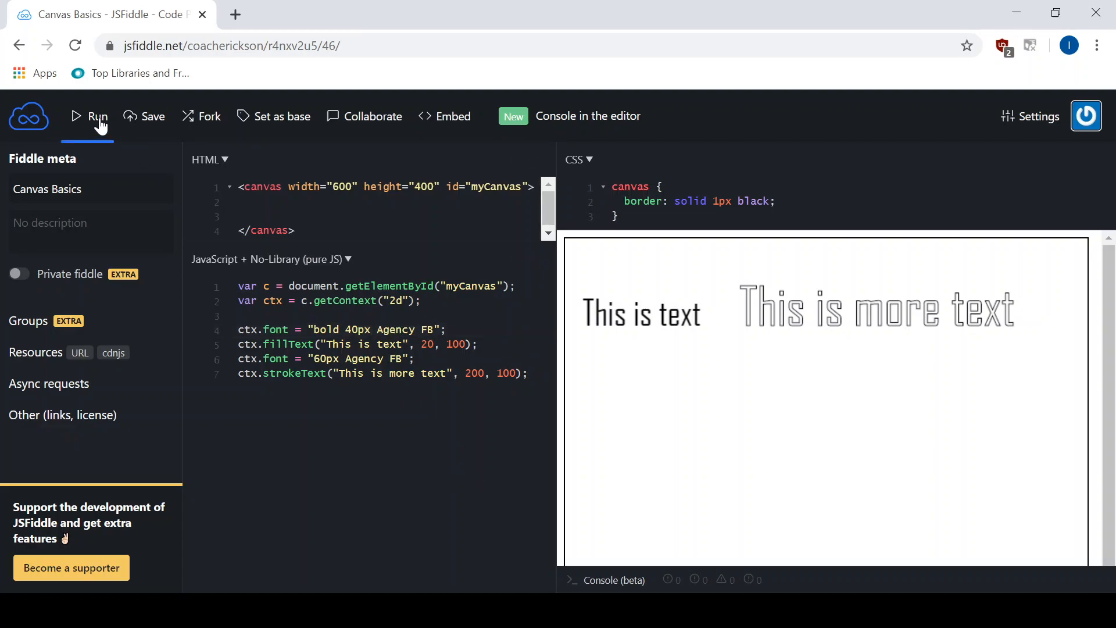
pyautogui.click(98, 116)
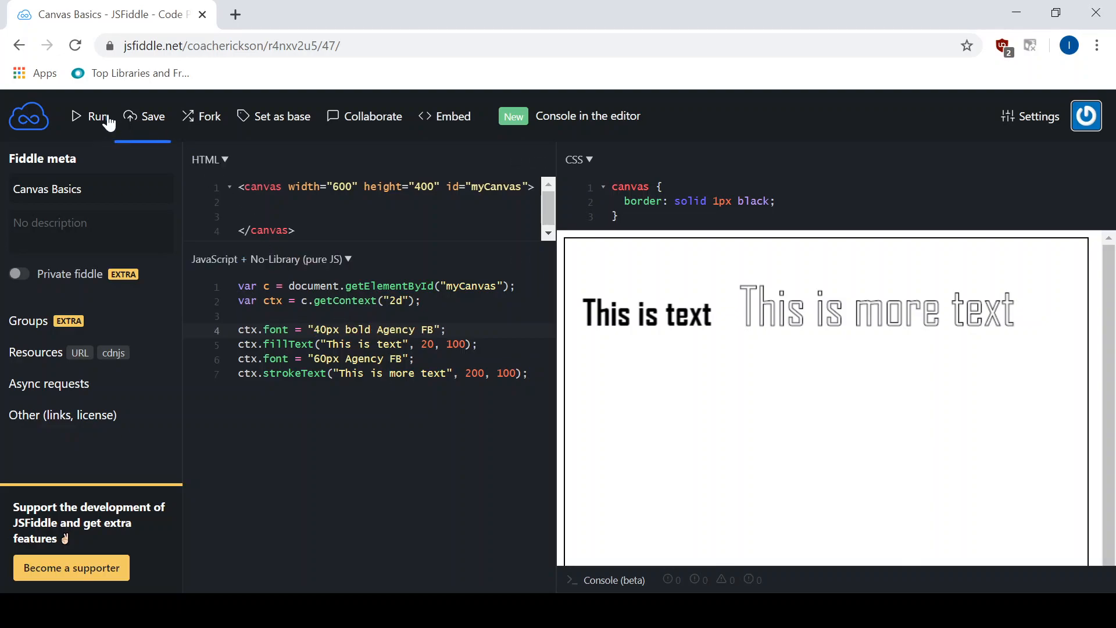
pyautogui.click(88, 117)
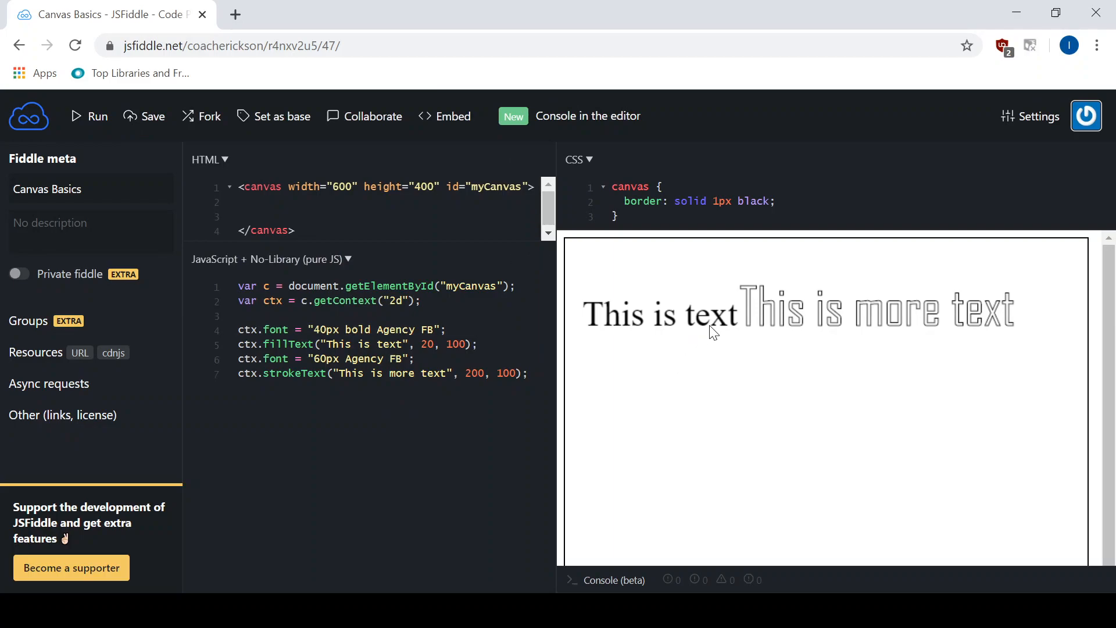
pyautogui.moveTo(637, 316)
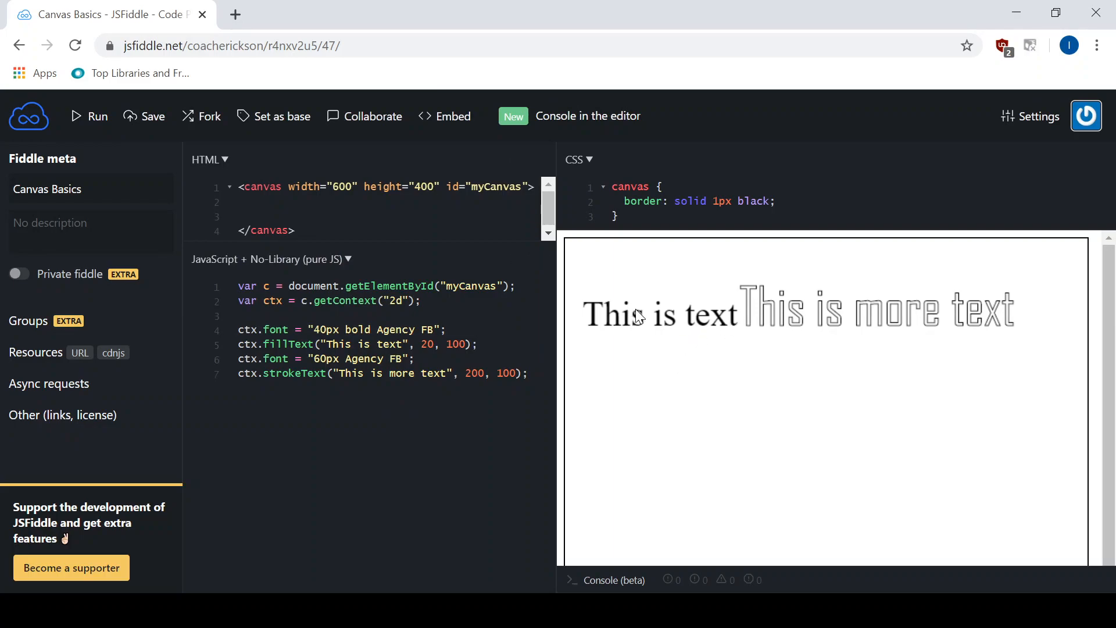
pyautogui.moveTo(680, 330)
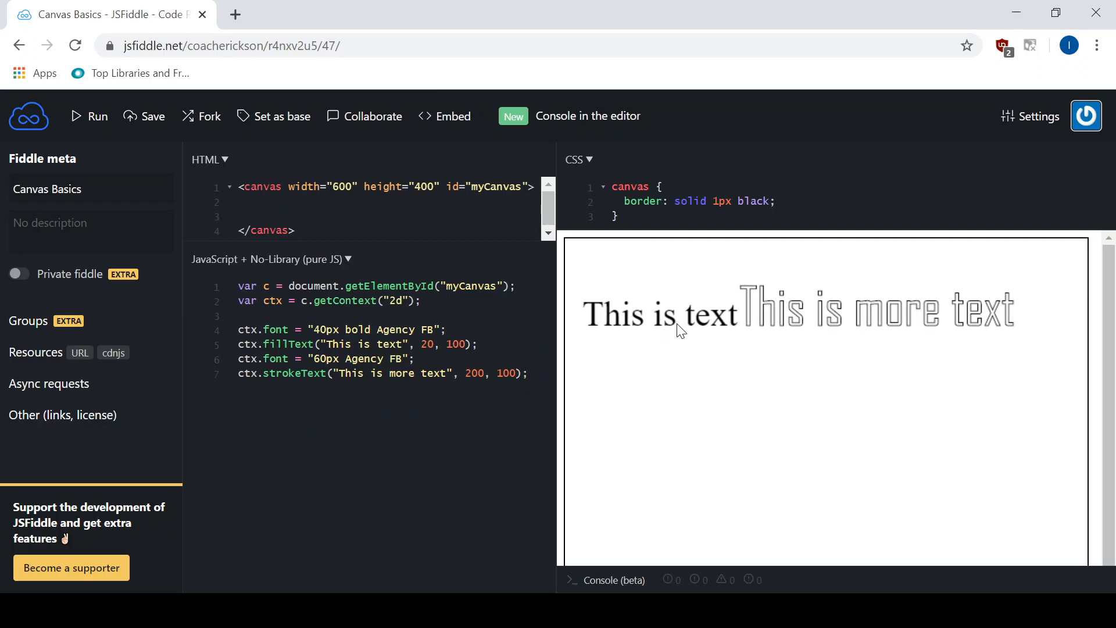
pyautogui.moveTo(598, 357)
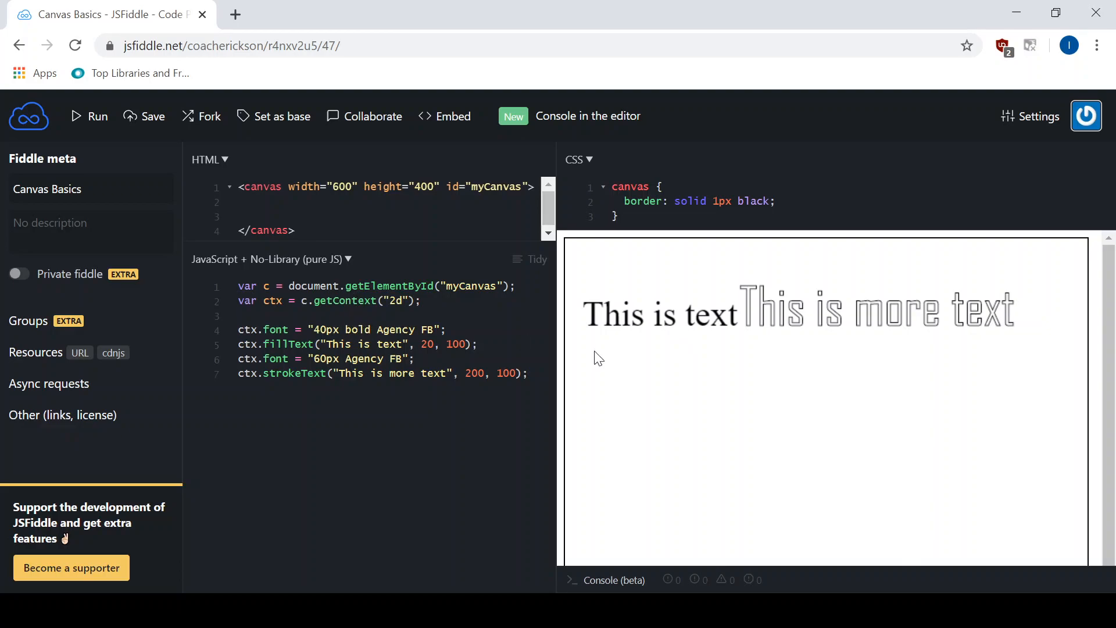
pyautogui.click(331, 329)
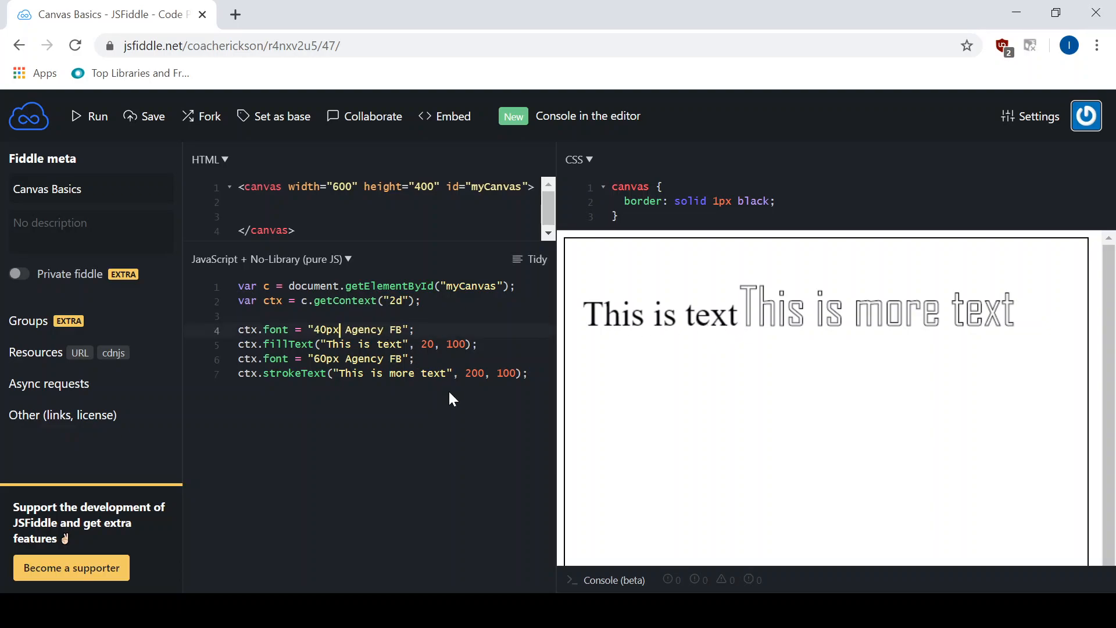
# Make the first font "bold italic 40px Agency FB" and the second "italic 60px Agency FB", rerunning each time
pyautogui.write('b')
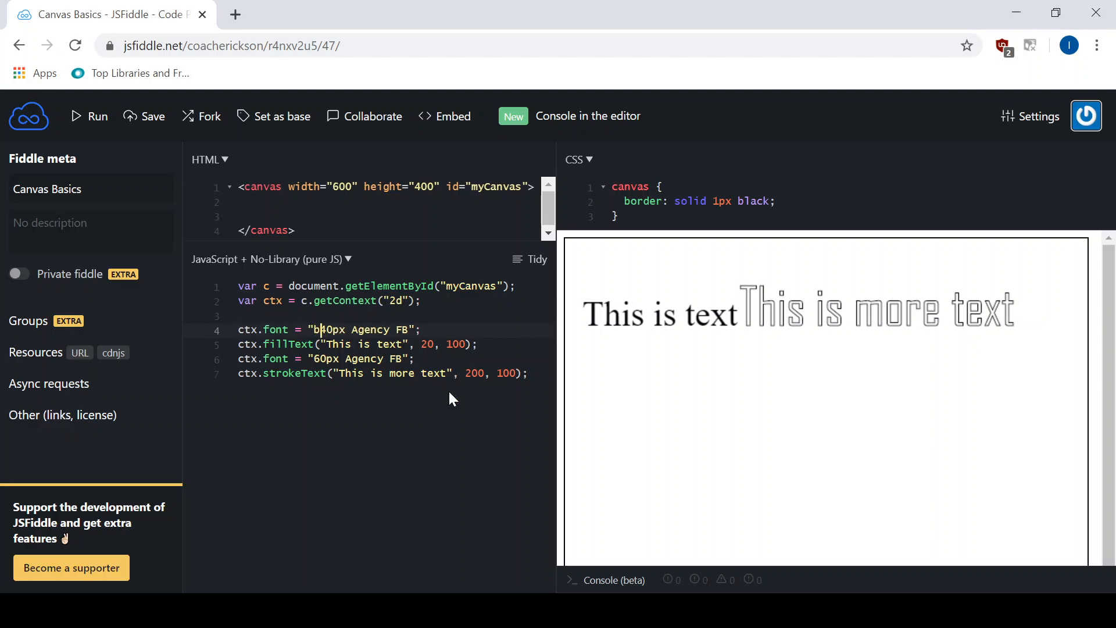
pyautogui.write('old')
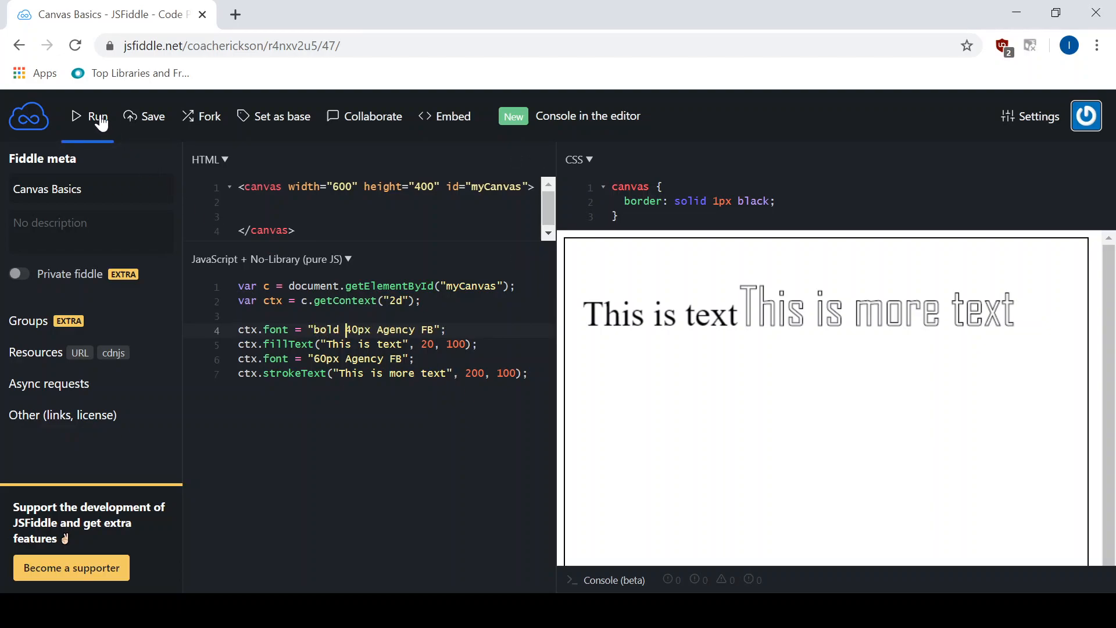
pyautogui.click(89, 116)
pyautogui.write('italic ')
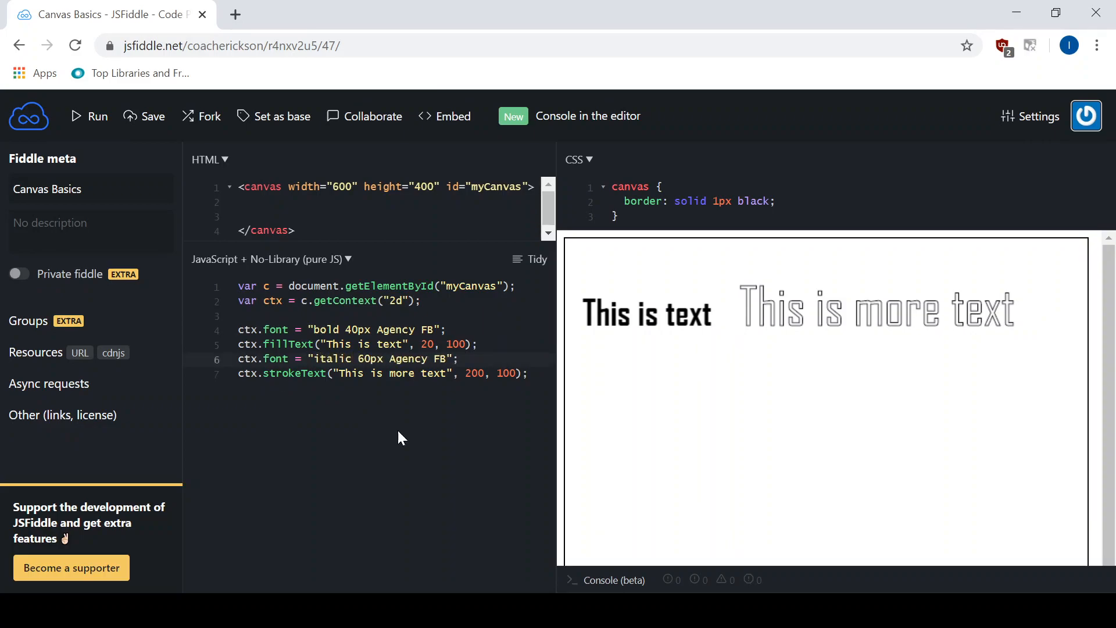
pyautogui.click(89, 116)
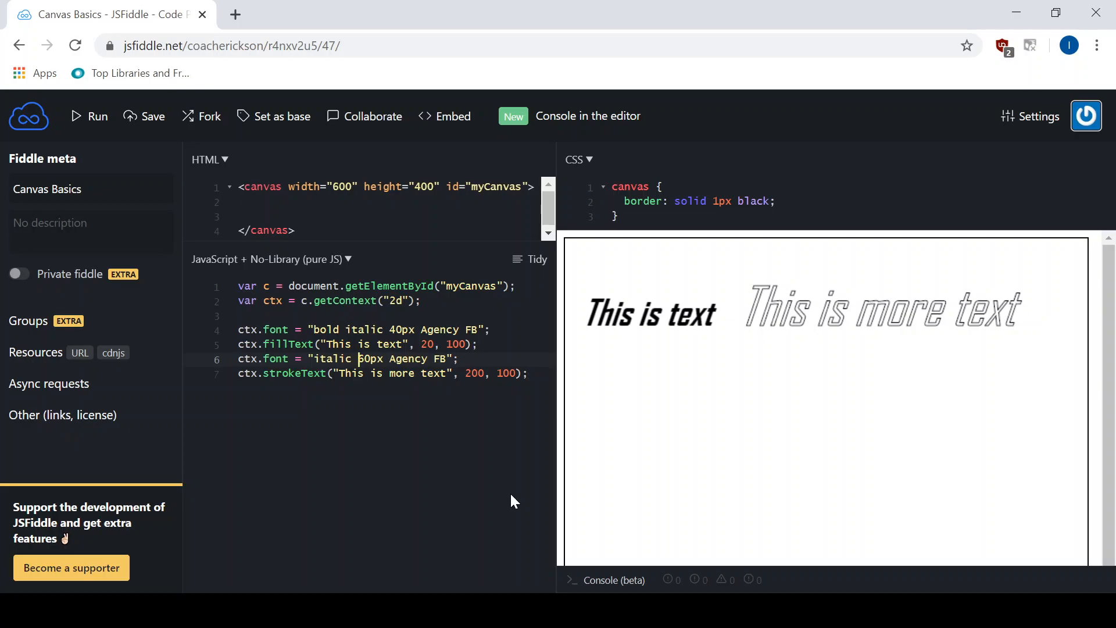
# Change the second font to "italic small-caps 60px Agency FB" and rerun to draw small caps
pyautogui.write('am')
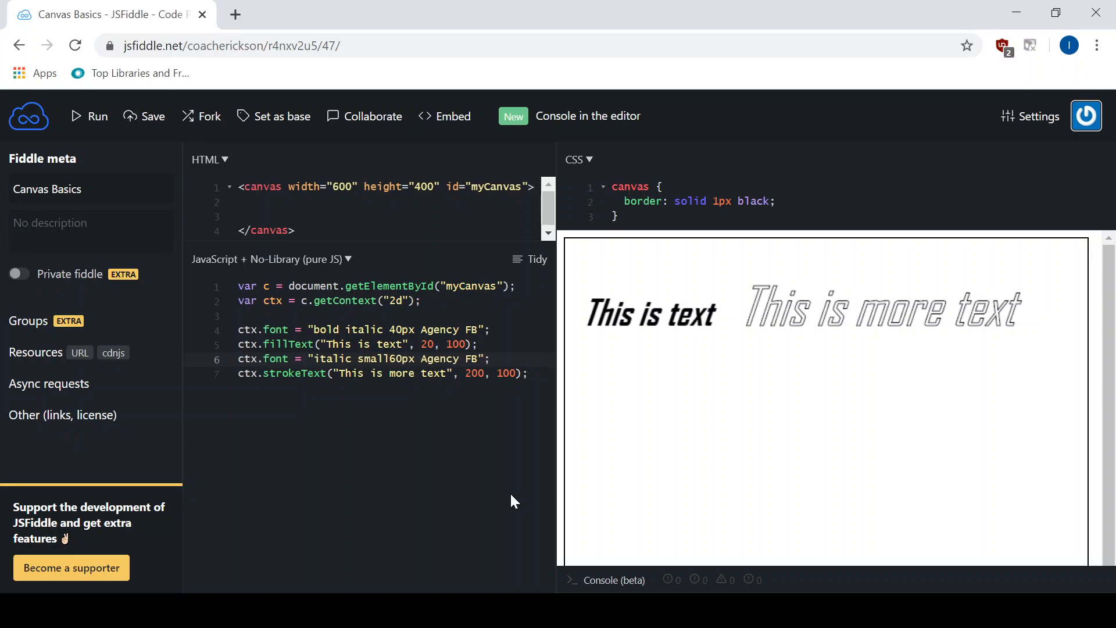
pyautogui.click(390, 358)
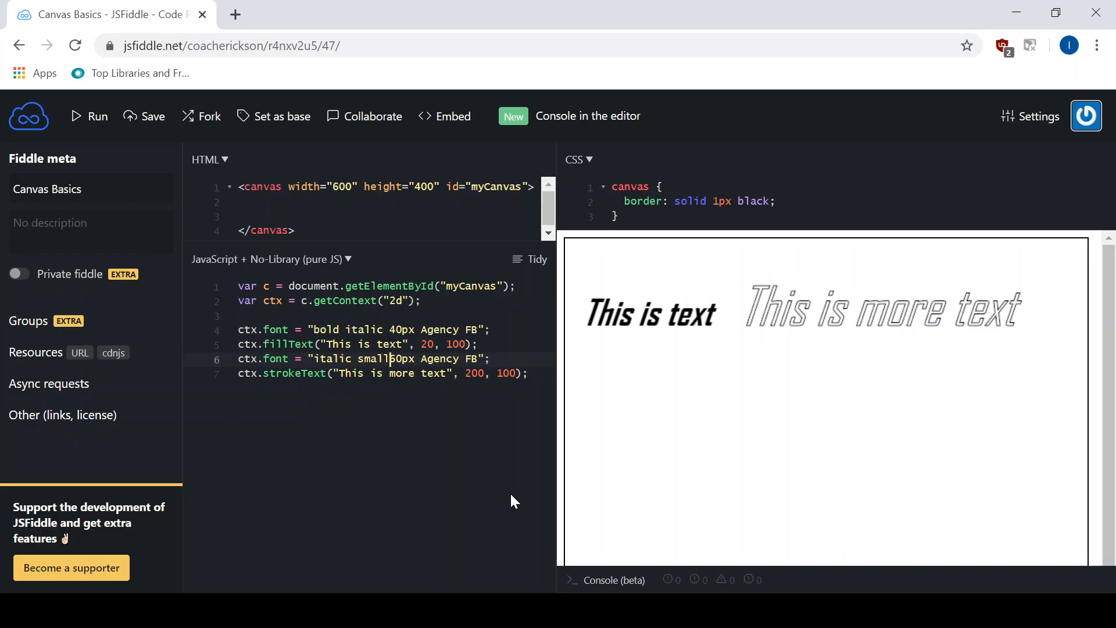
pyautogui.write('-caps')
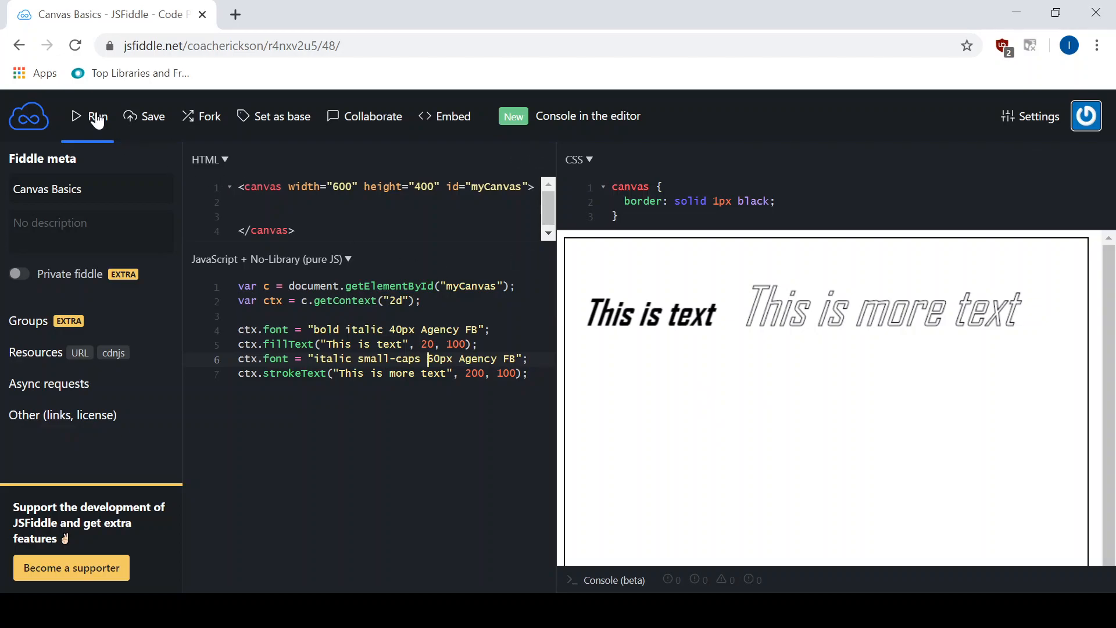
pyautogui.click(88, 116)
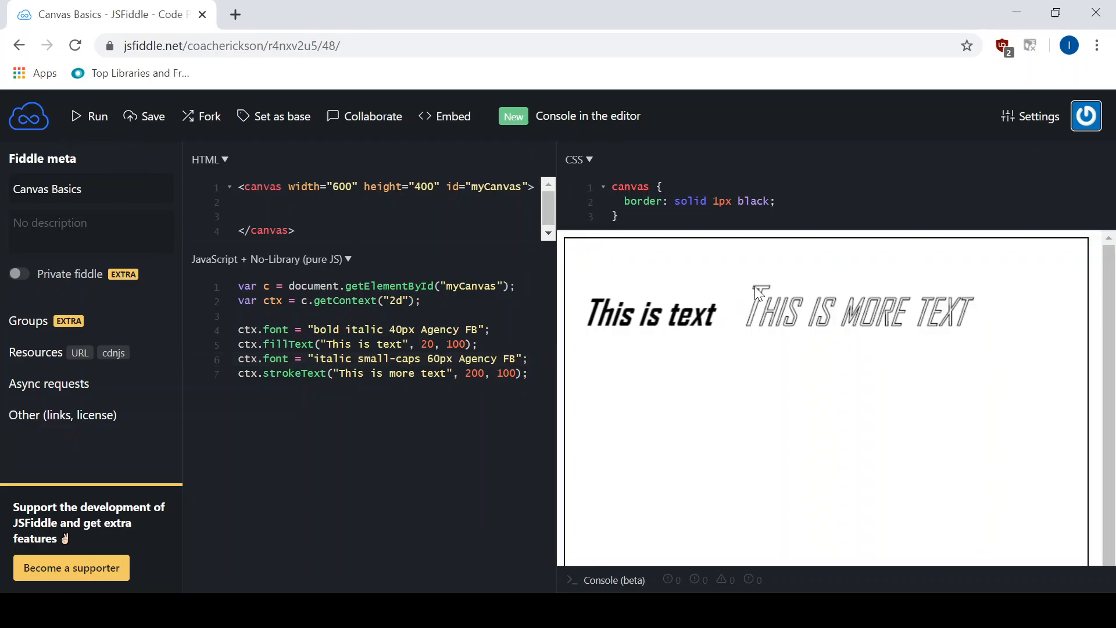
pyautogui.moveTo(818, 315)
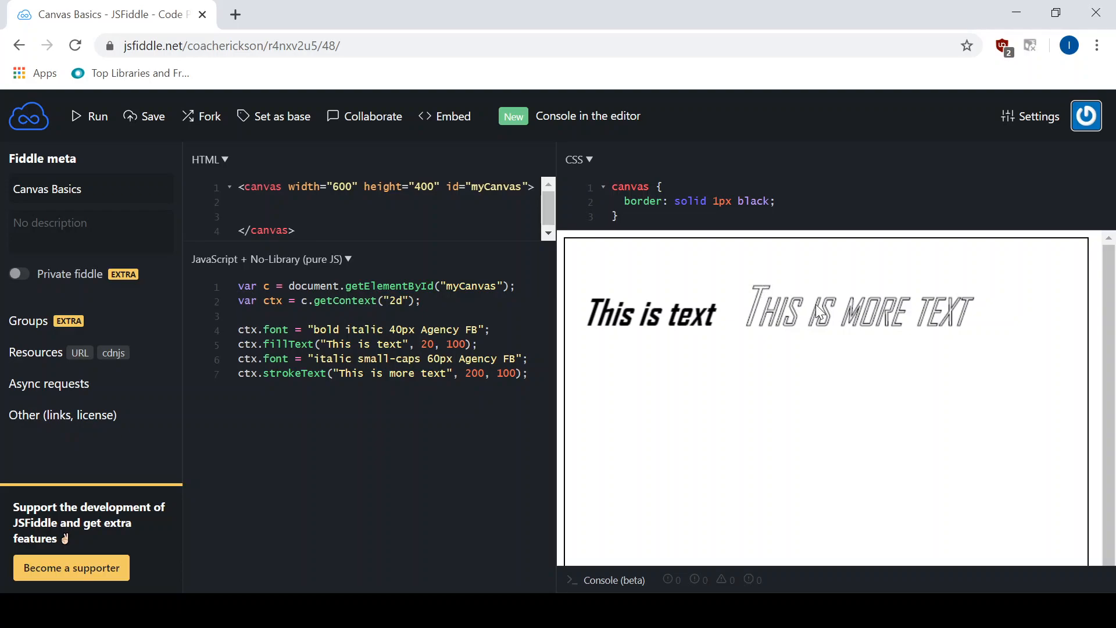
pyautogui.moveTo(745, 376)
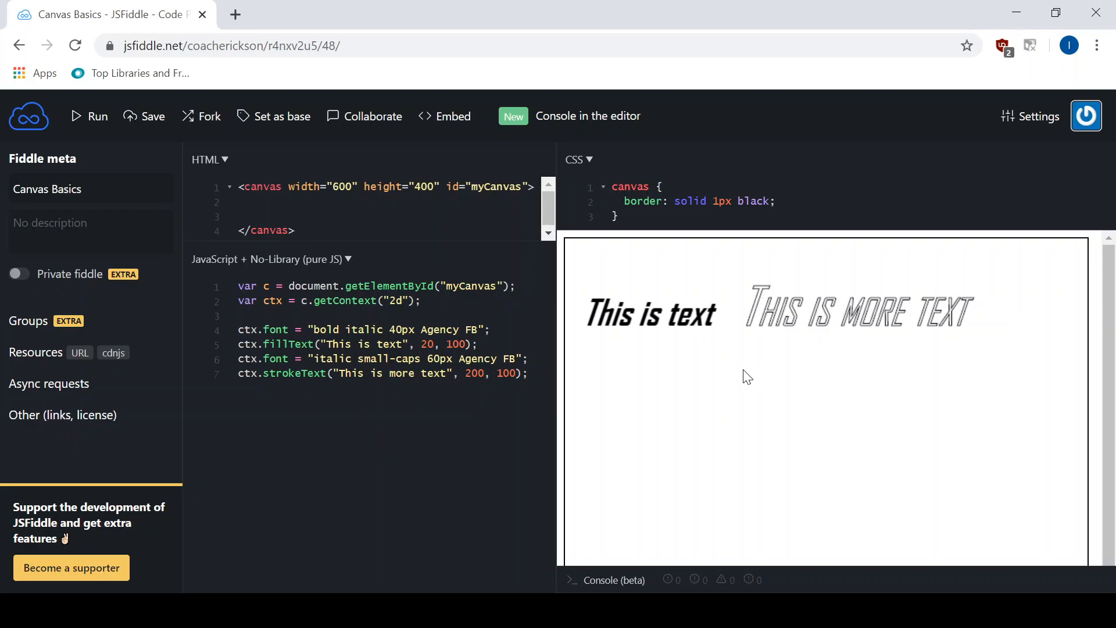
pyautogui.moveTo(585, 423)
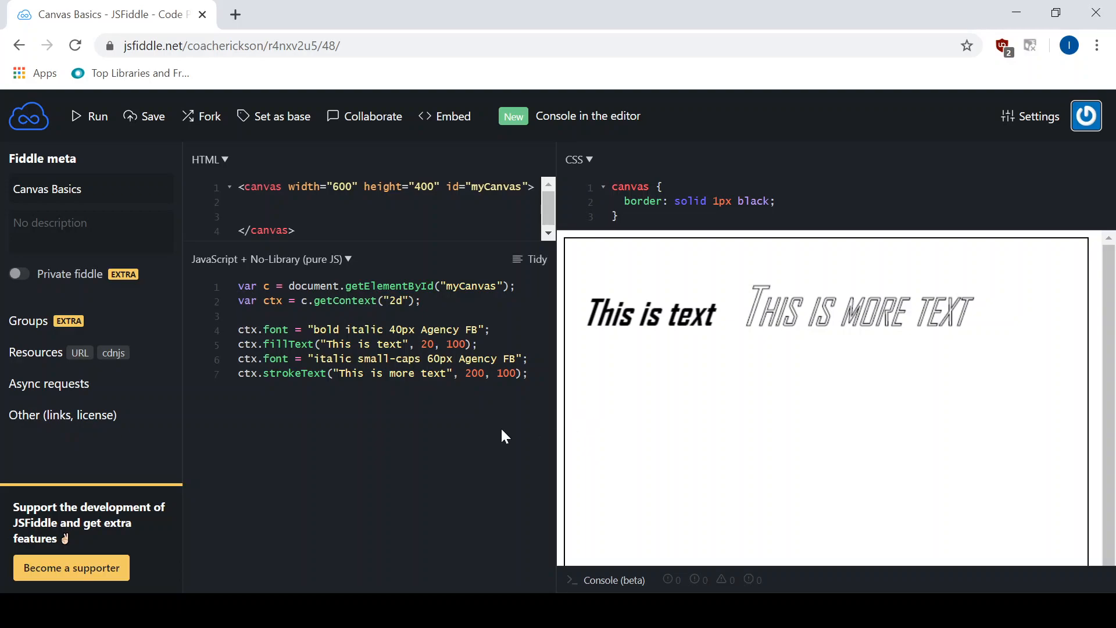
pyautogui.moveTo(370, 366)
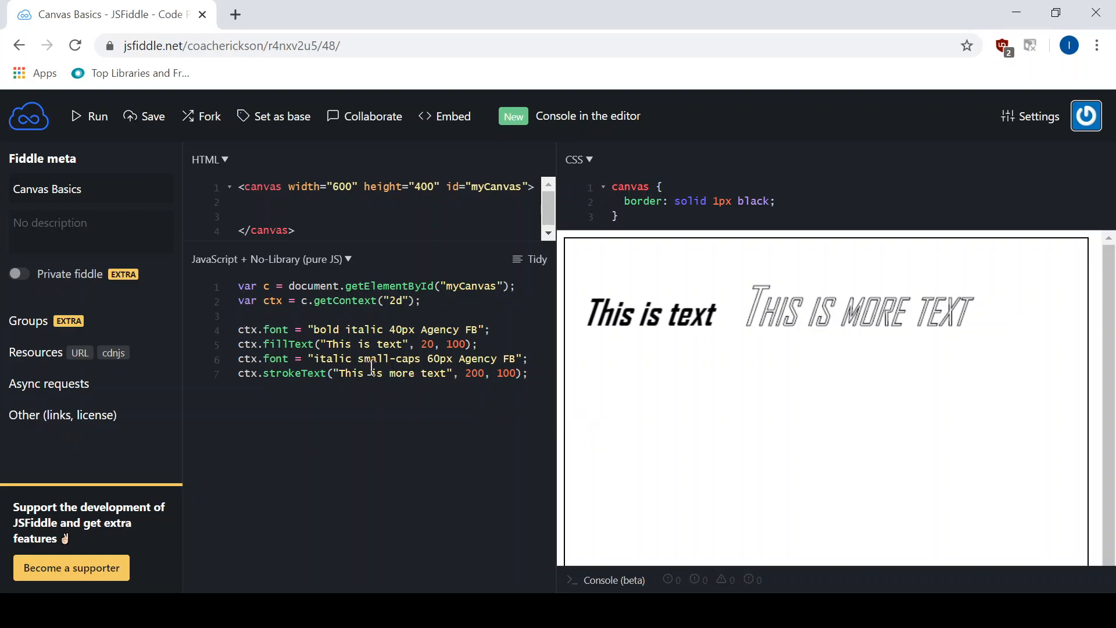